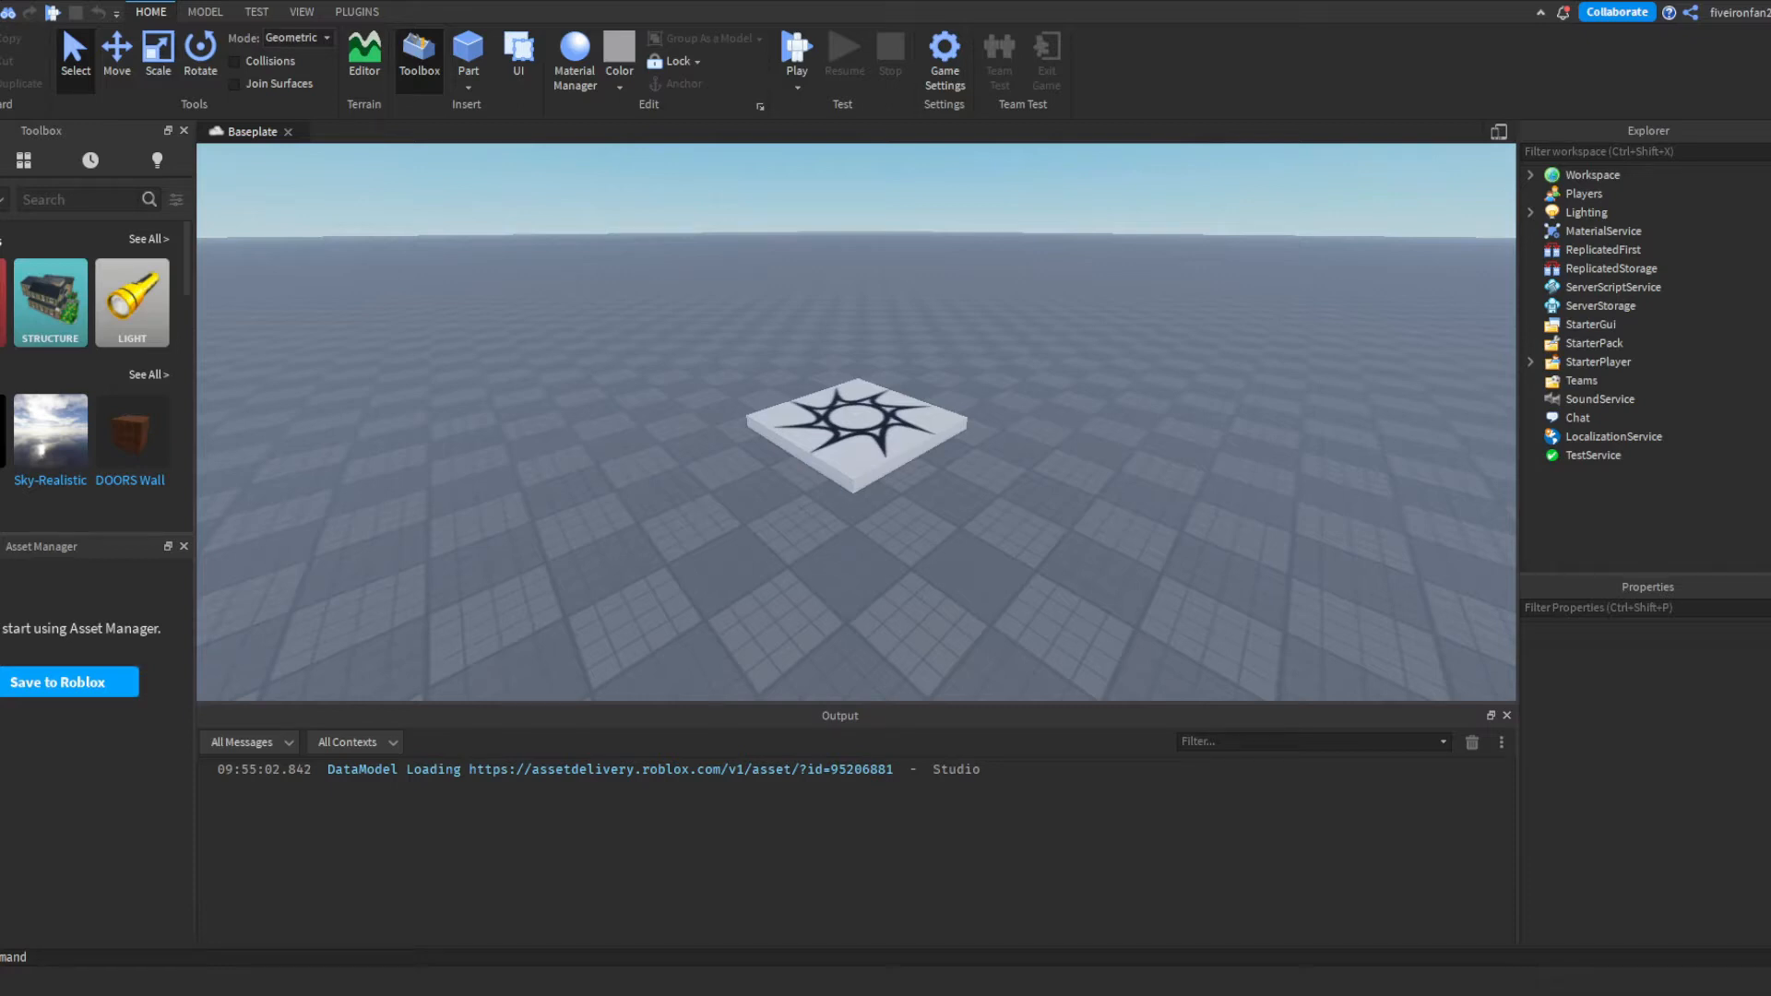
- Show the installed plugin tools from the PLUGINS ribbon
{"action": "left_click", "coordinate": [354, 11]}
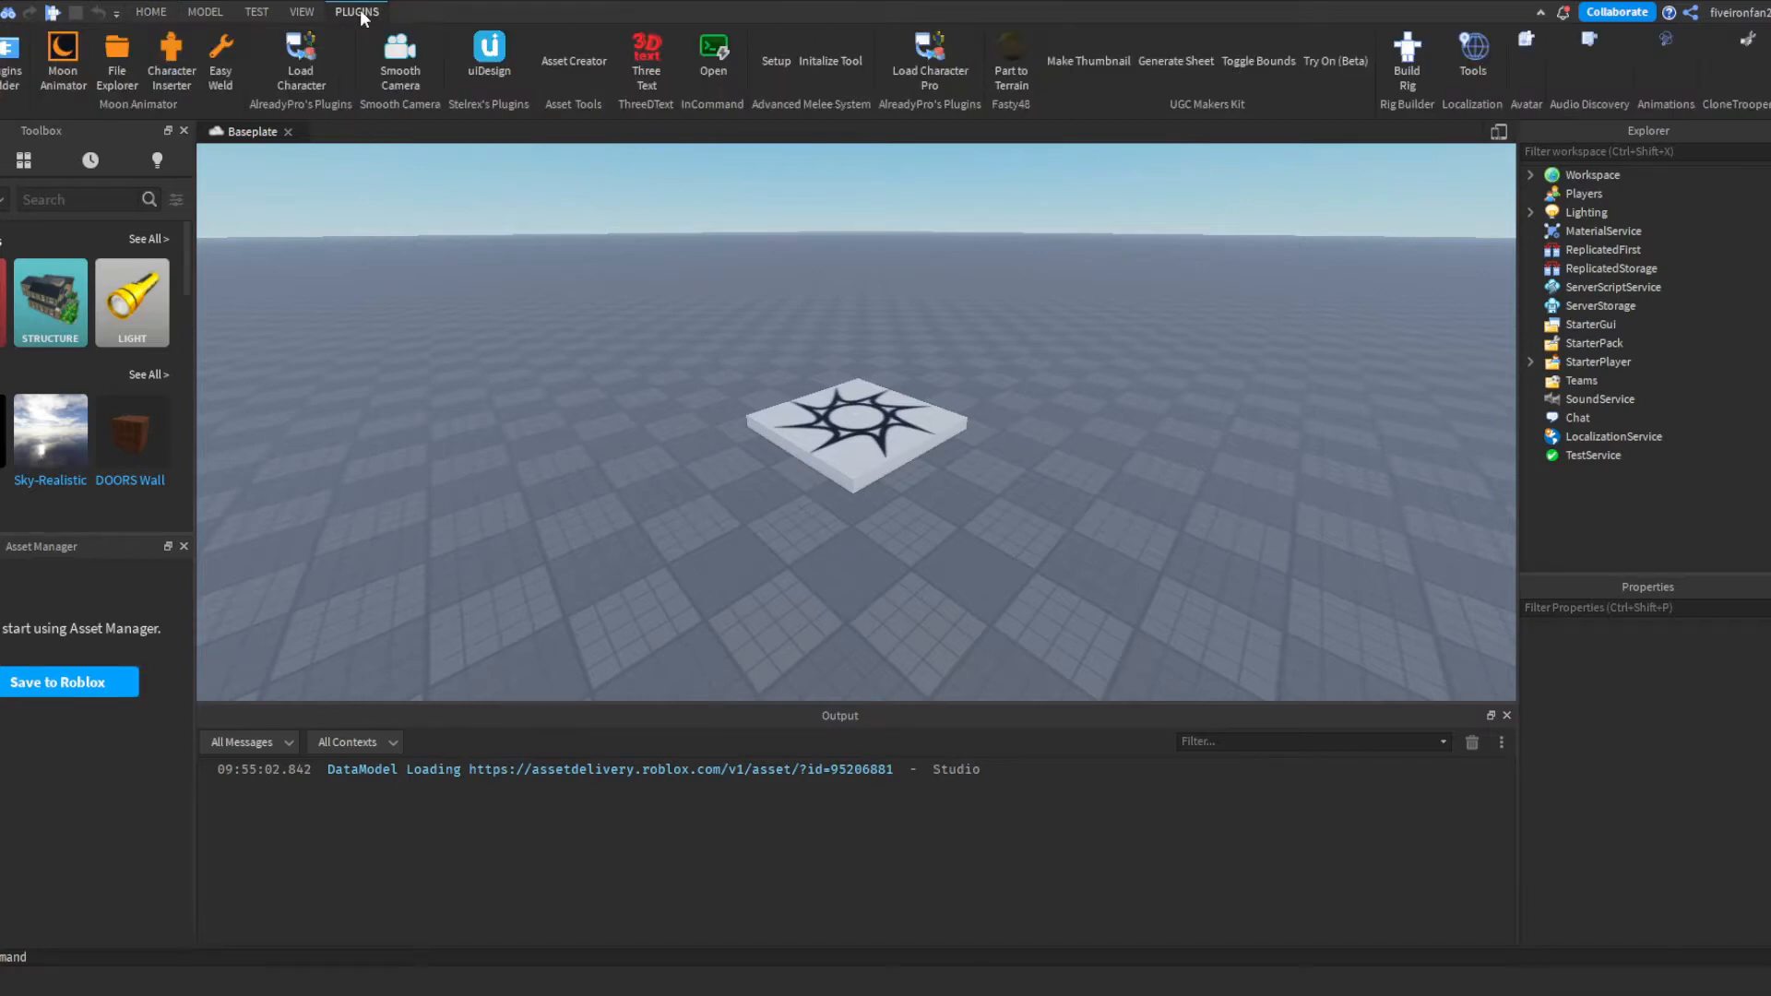
{"action": "mouse_move", "coordinate": [439, 69]}
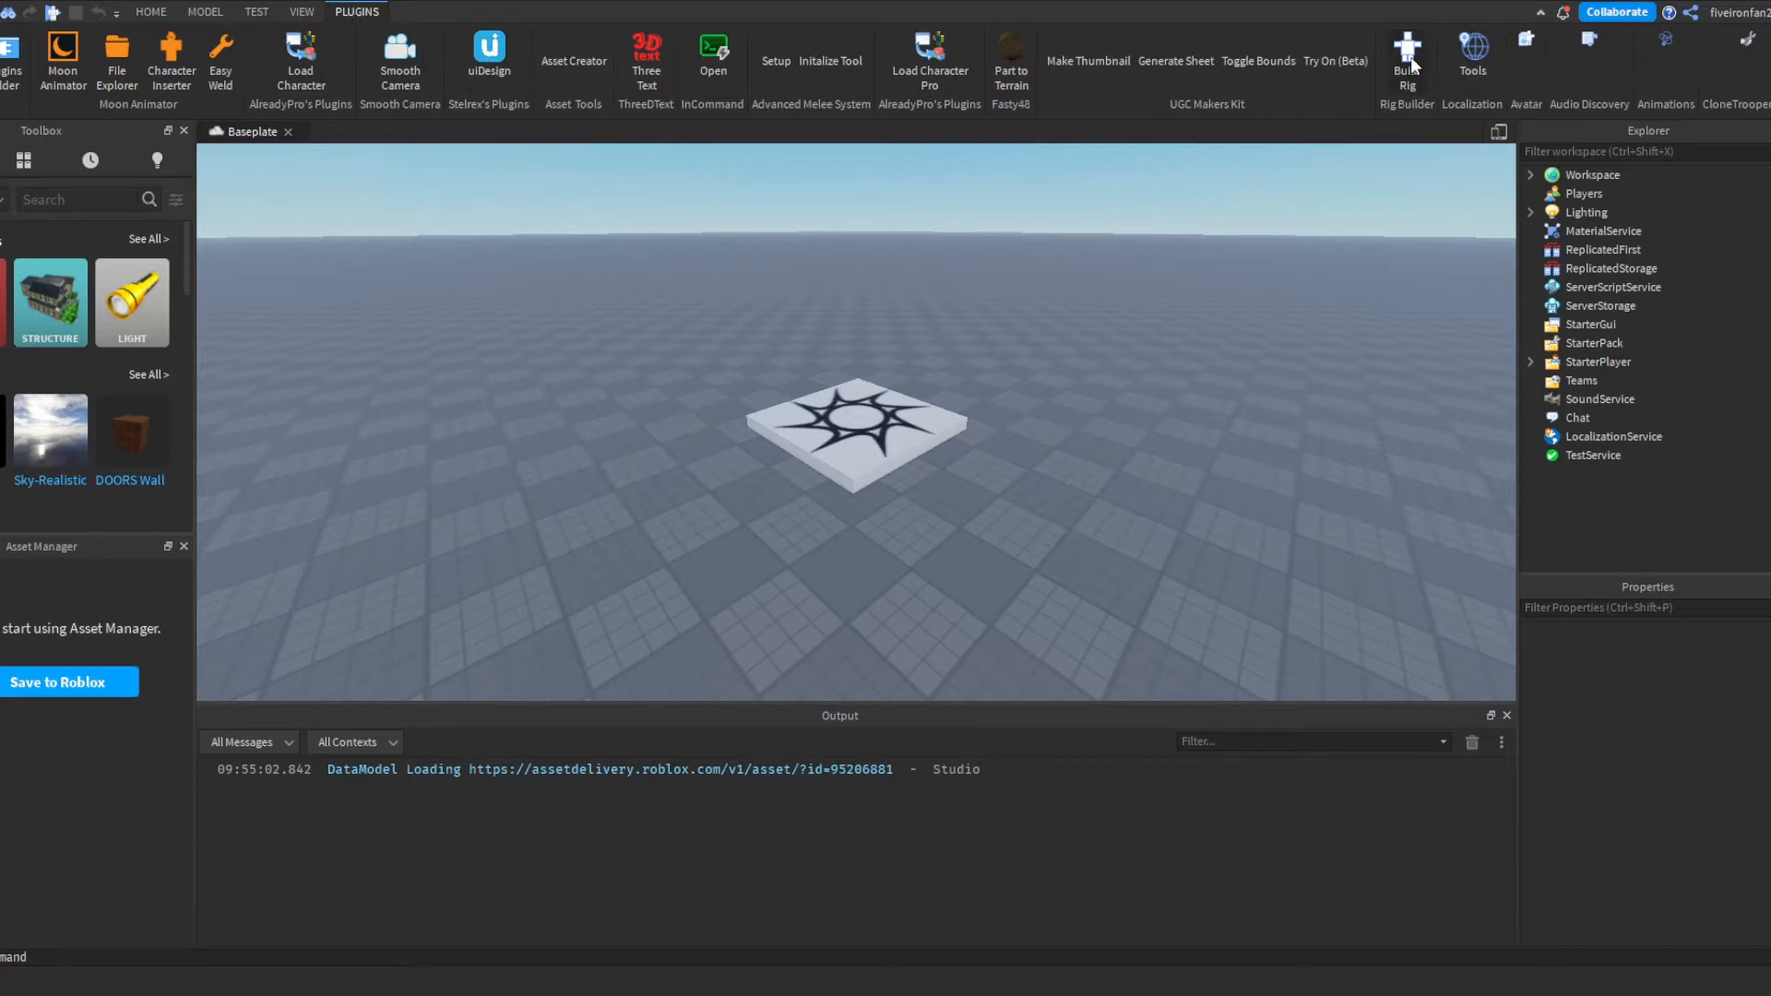
- Insert a blocky Dummy rig with Build Rig and move it to about (0, 3, 22.7)
{"action": "left_click", "coordinate": [1408, 46]}
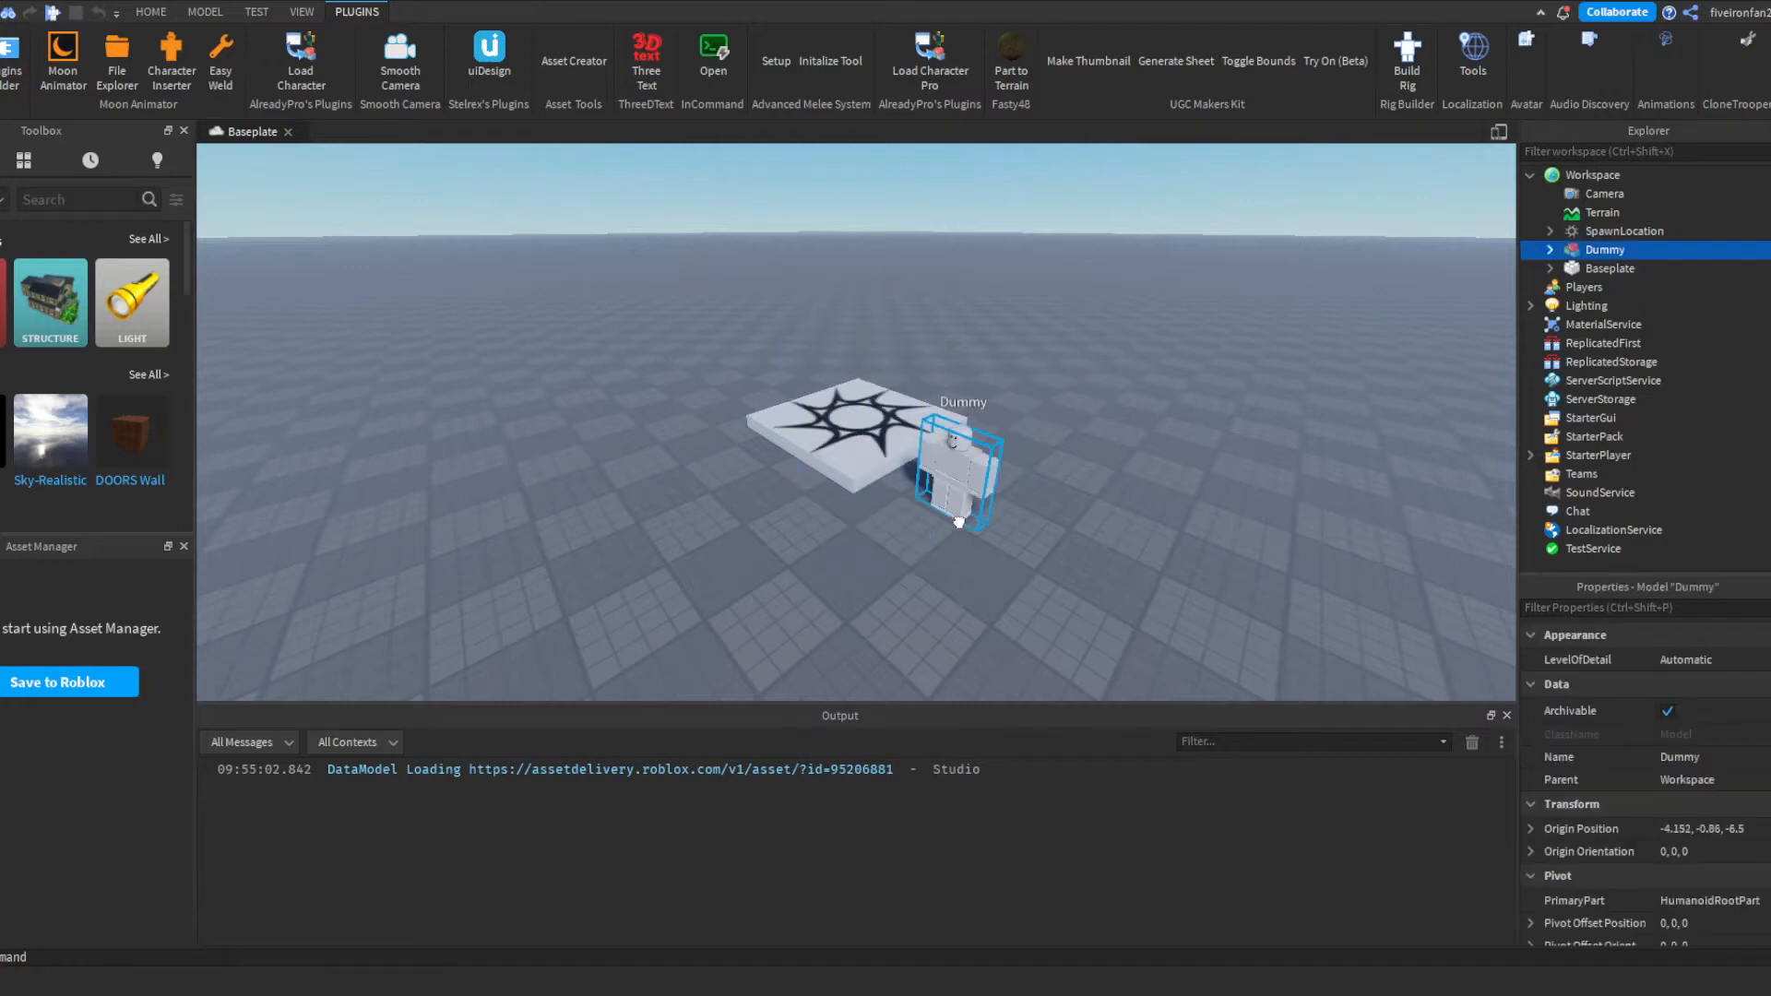
{"action": "left_click_drag", "start_coordinate": [954, 463], "coordinate": [1000, 526]}
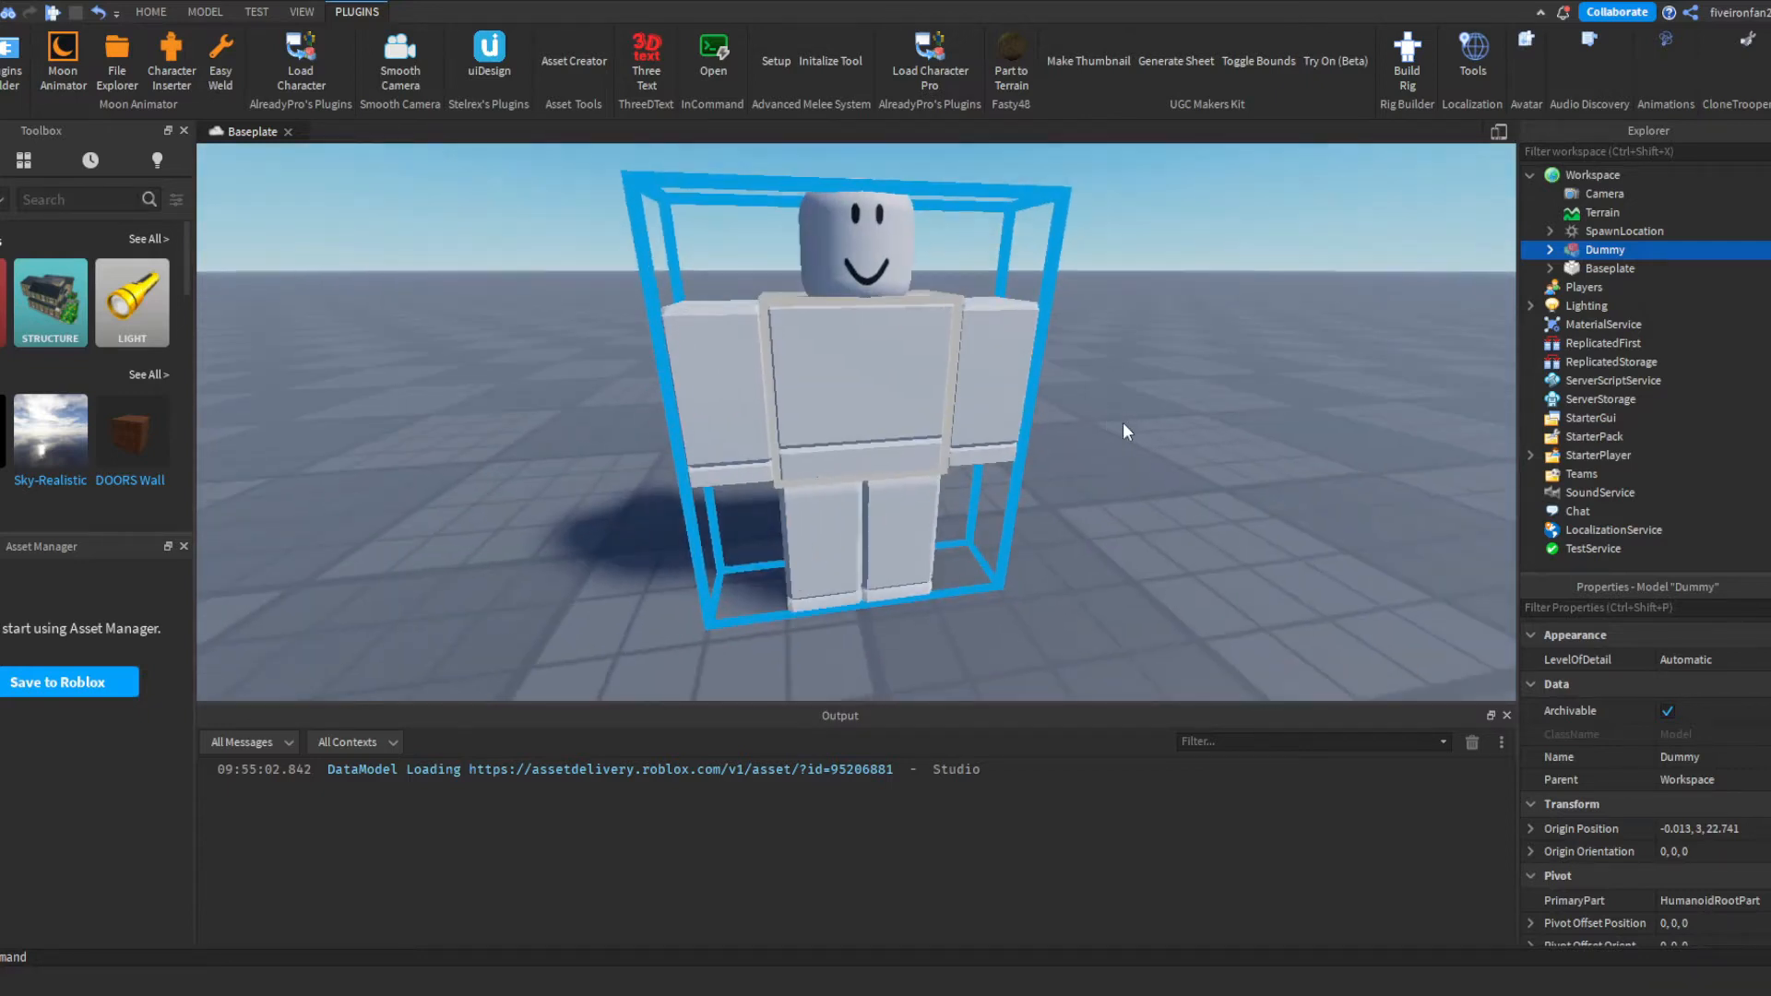
{"action": "mouse_move", "coordinate": [1662, 44]}
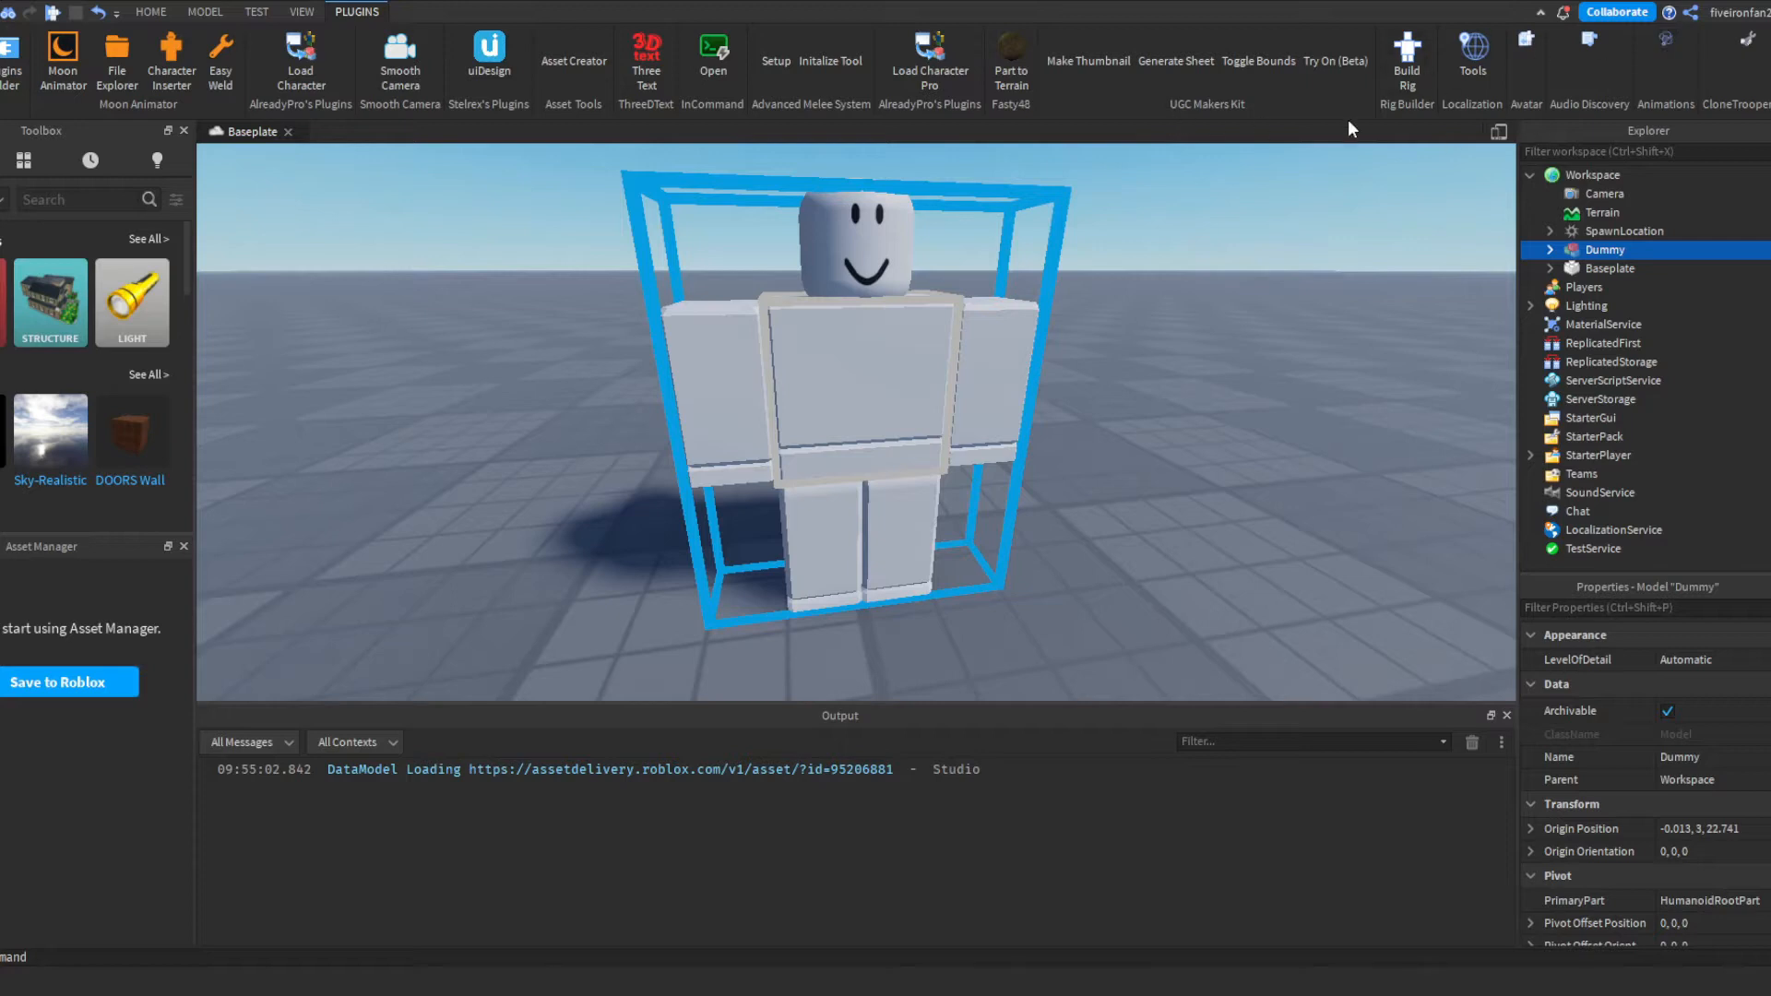
{"action": "mouse_move", "coordinate": [1450, 89]}
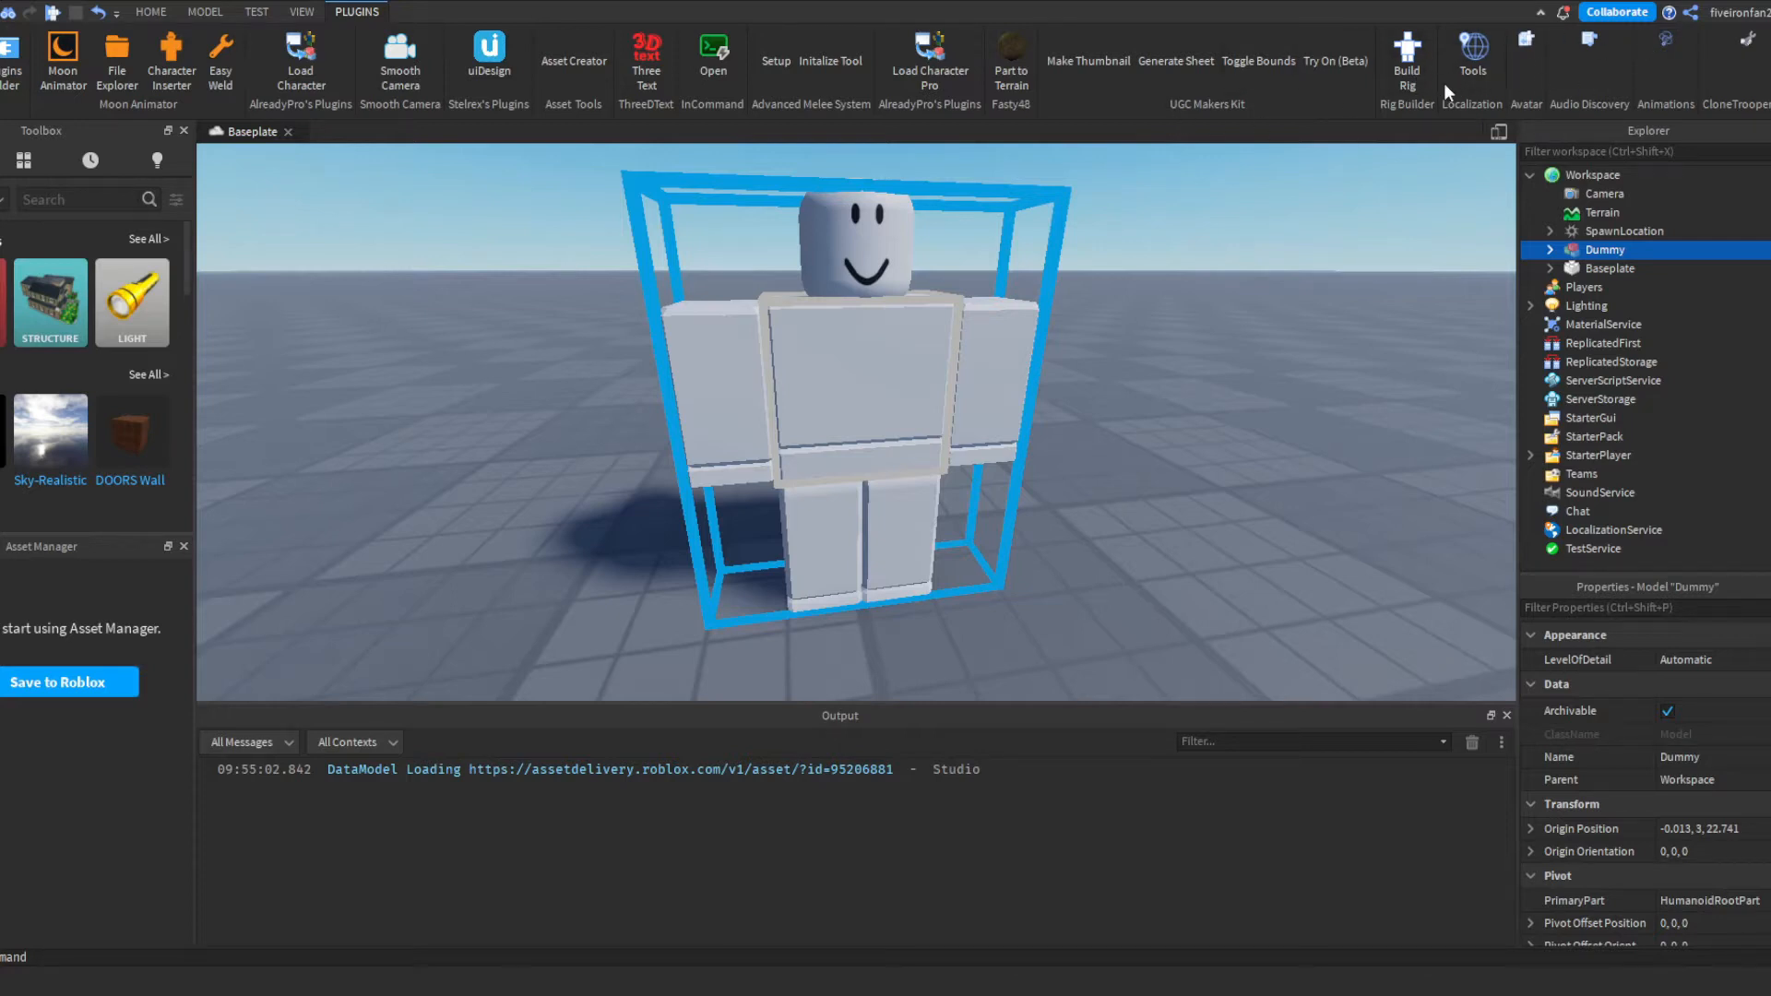
{"action": "mouse_move", "coordinate": [1574, 81]}
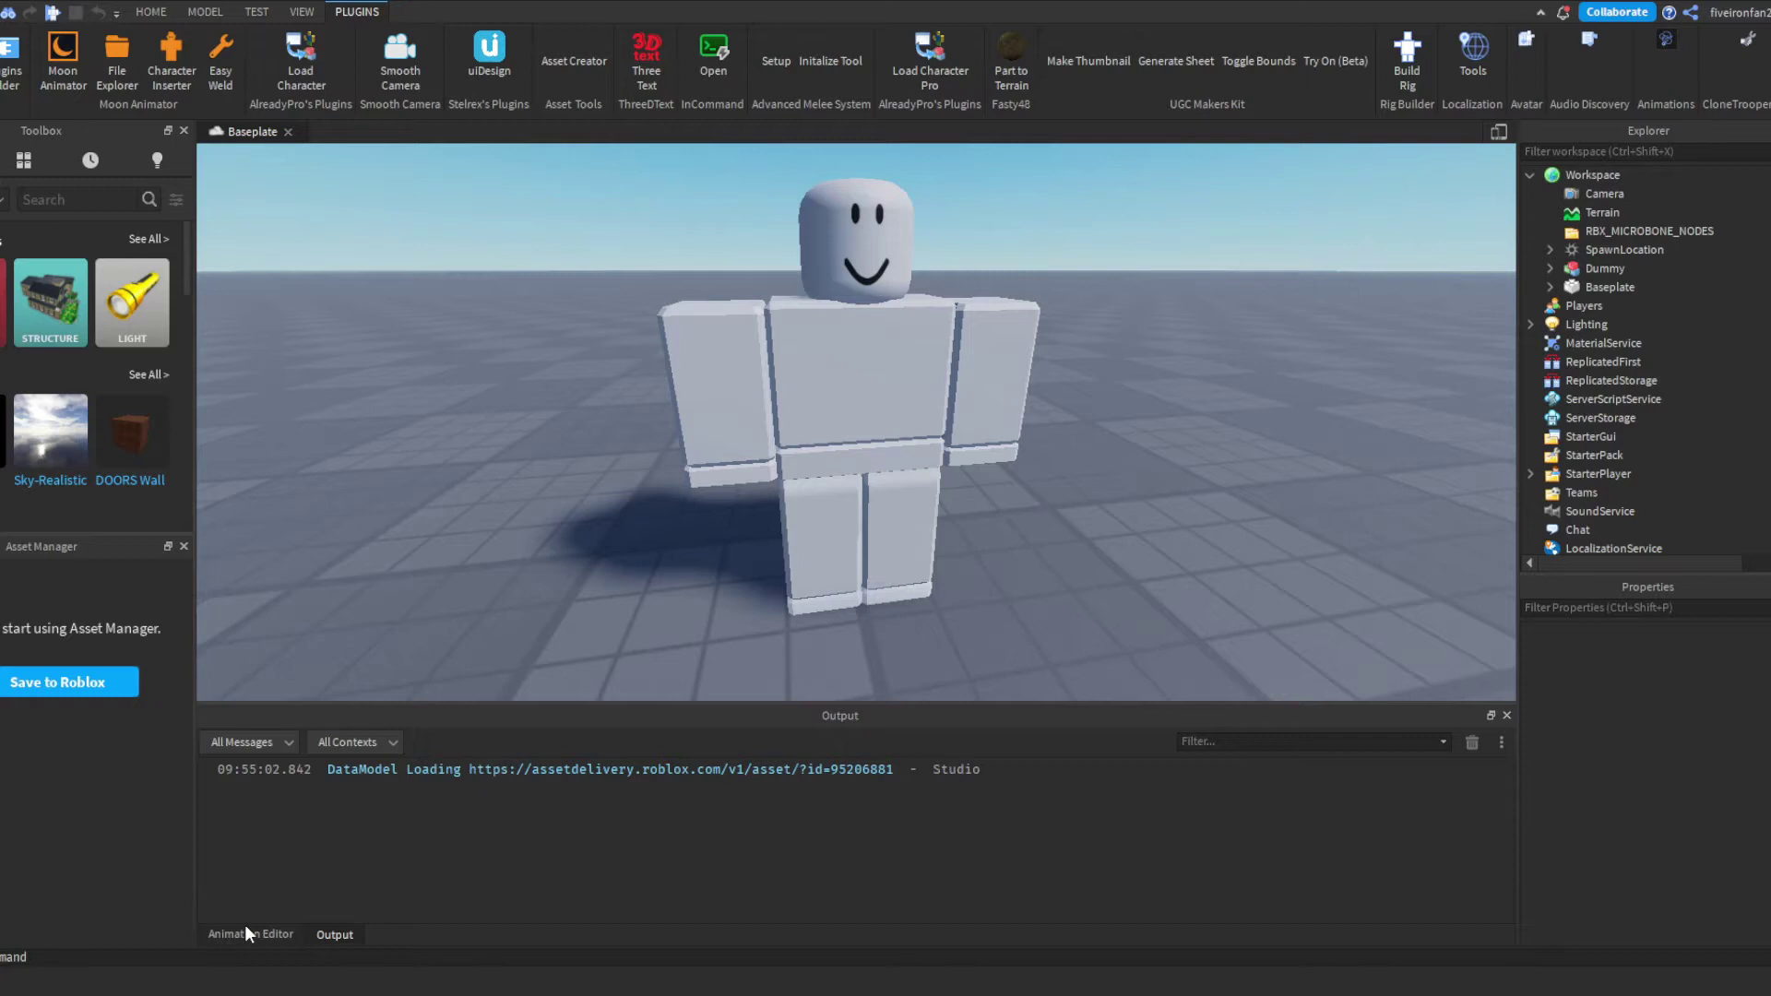
- Show the Animation Editor panel for animating the Dummy rig
{"action": "left_click", "coordinate": [251, 933]}
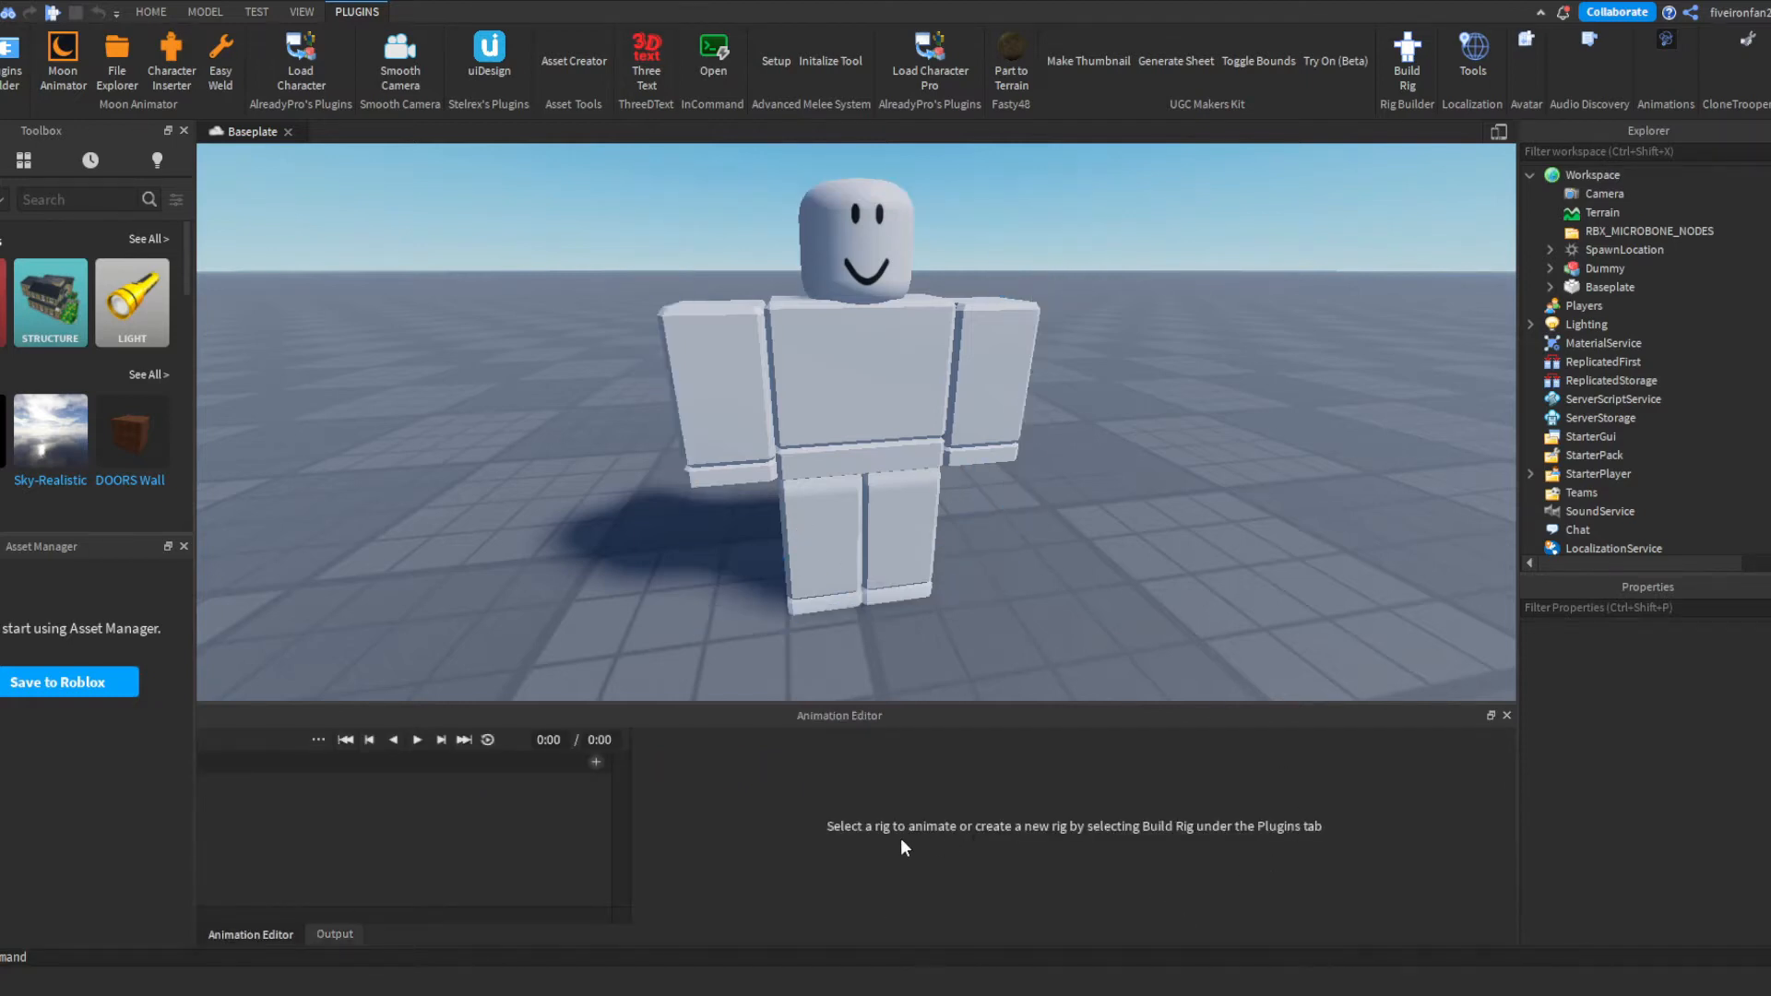
{"action": "mouse_move", "coordinate": [1096, 838]}
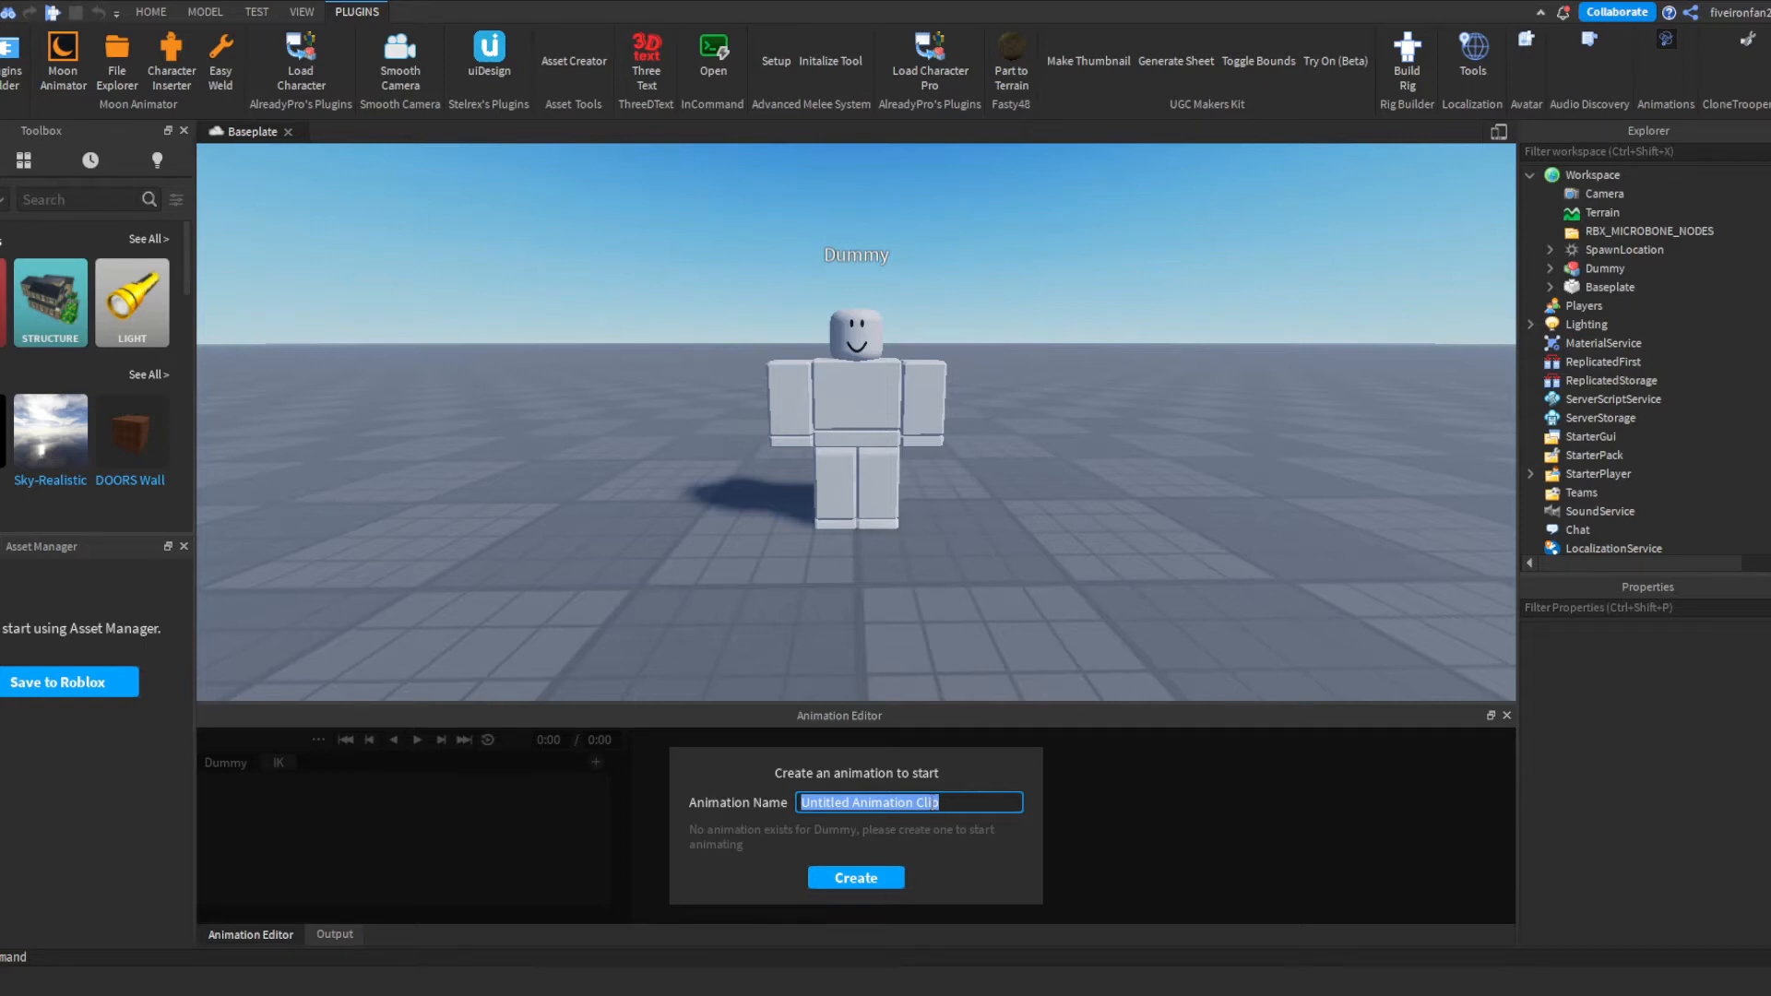
- Name the new animation Dance for the Dummy
{"action": "type", "text": "Dance"}
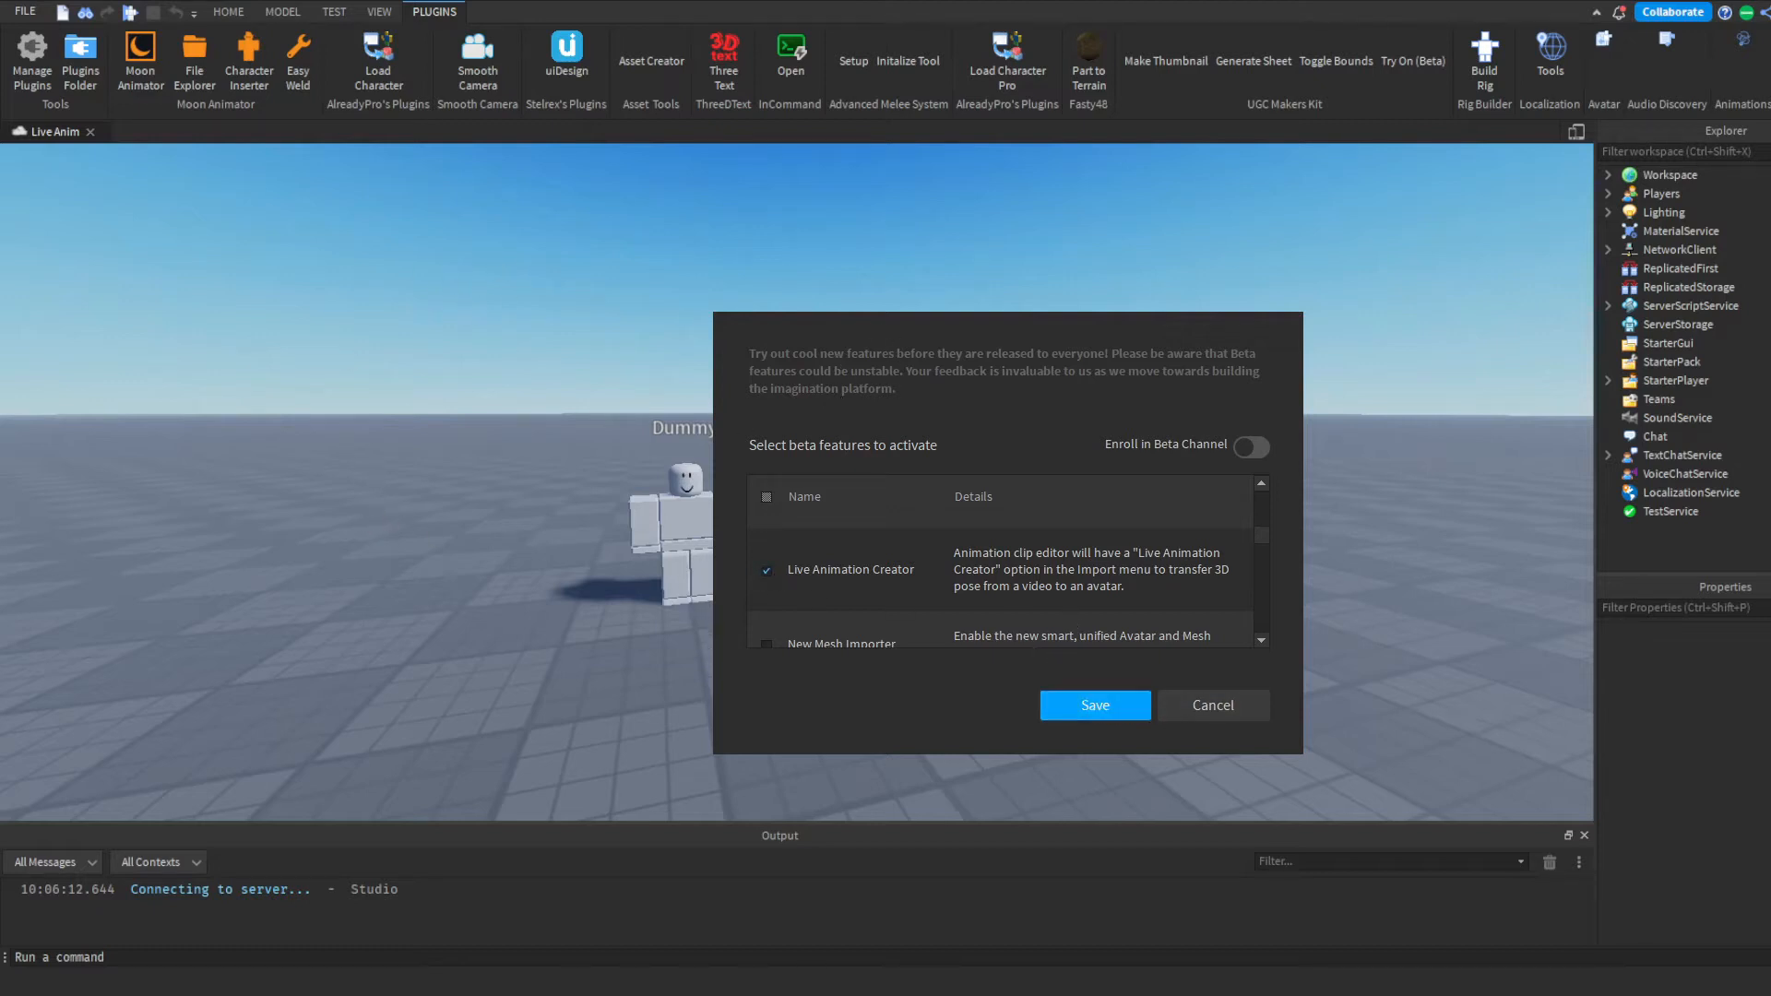
{"action": "mouse_move", "coordinate": [1546, 590]}
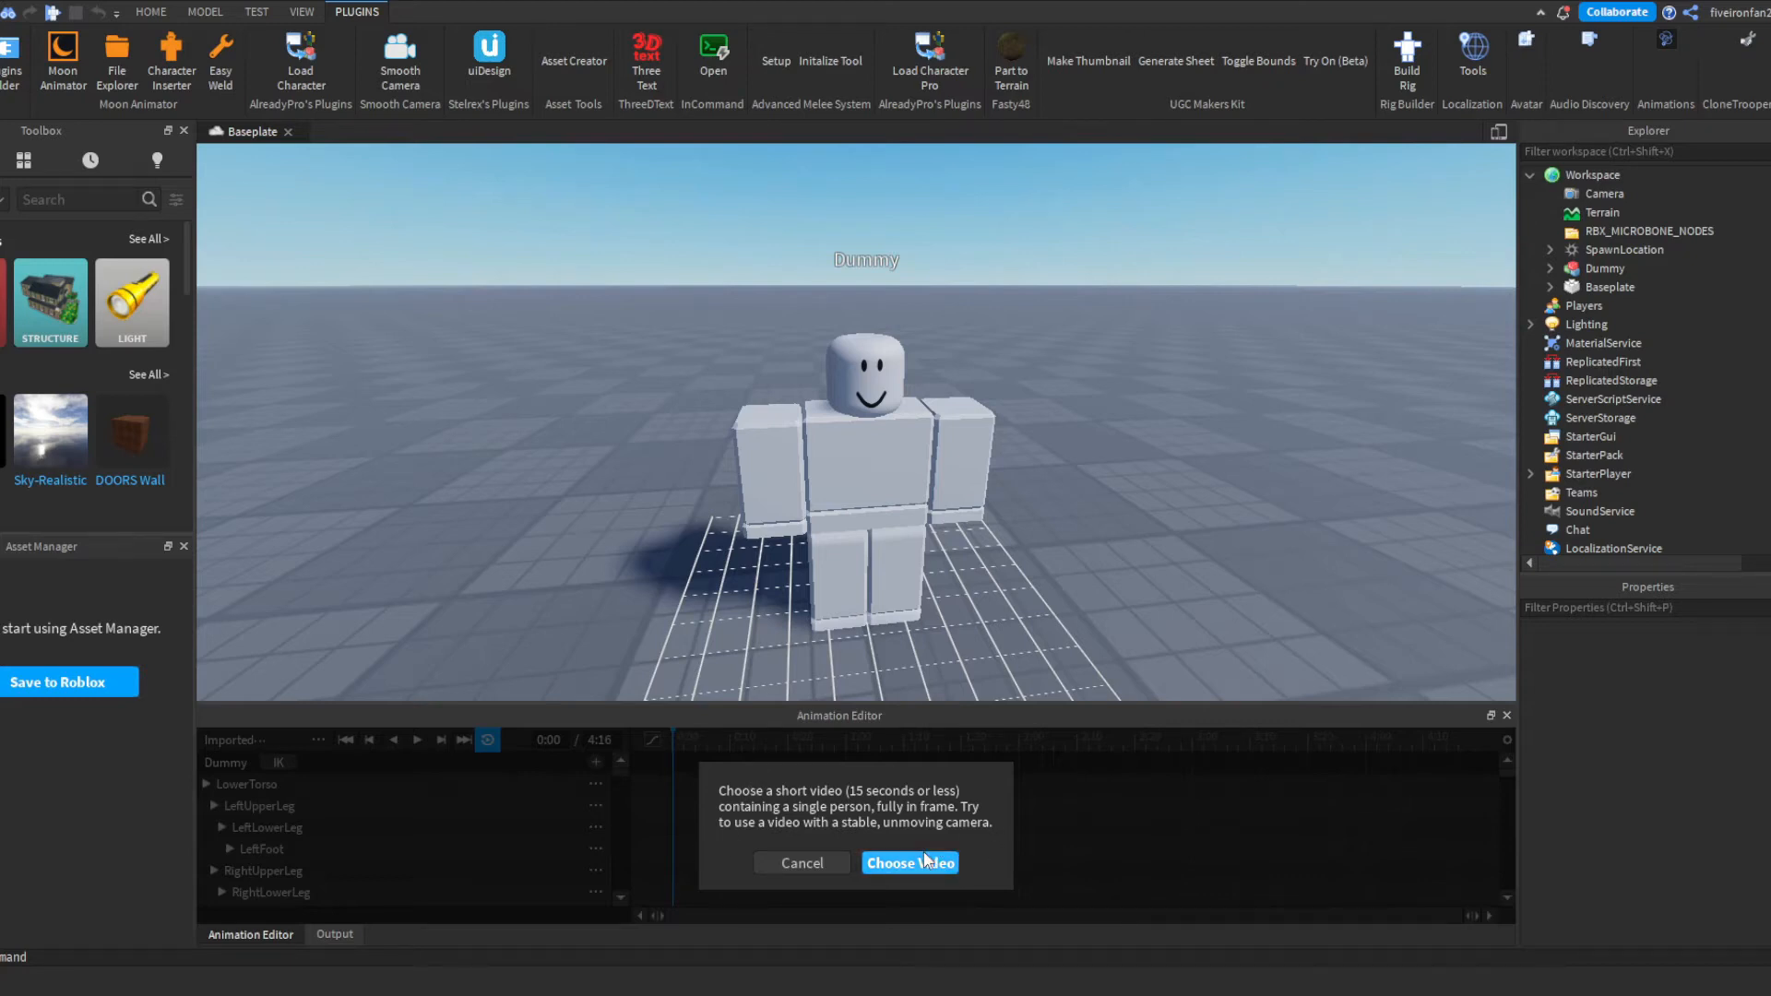
{"action": "mouse_move", "coordinate": [923, 908]}
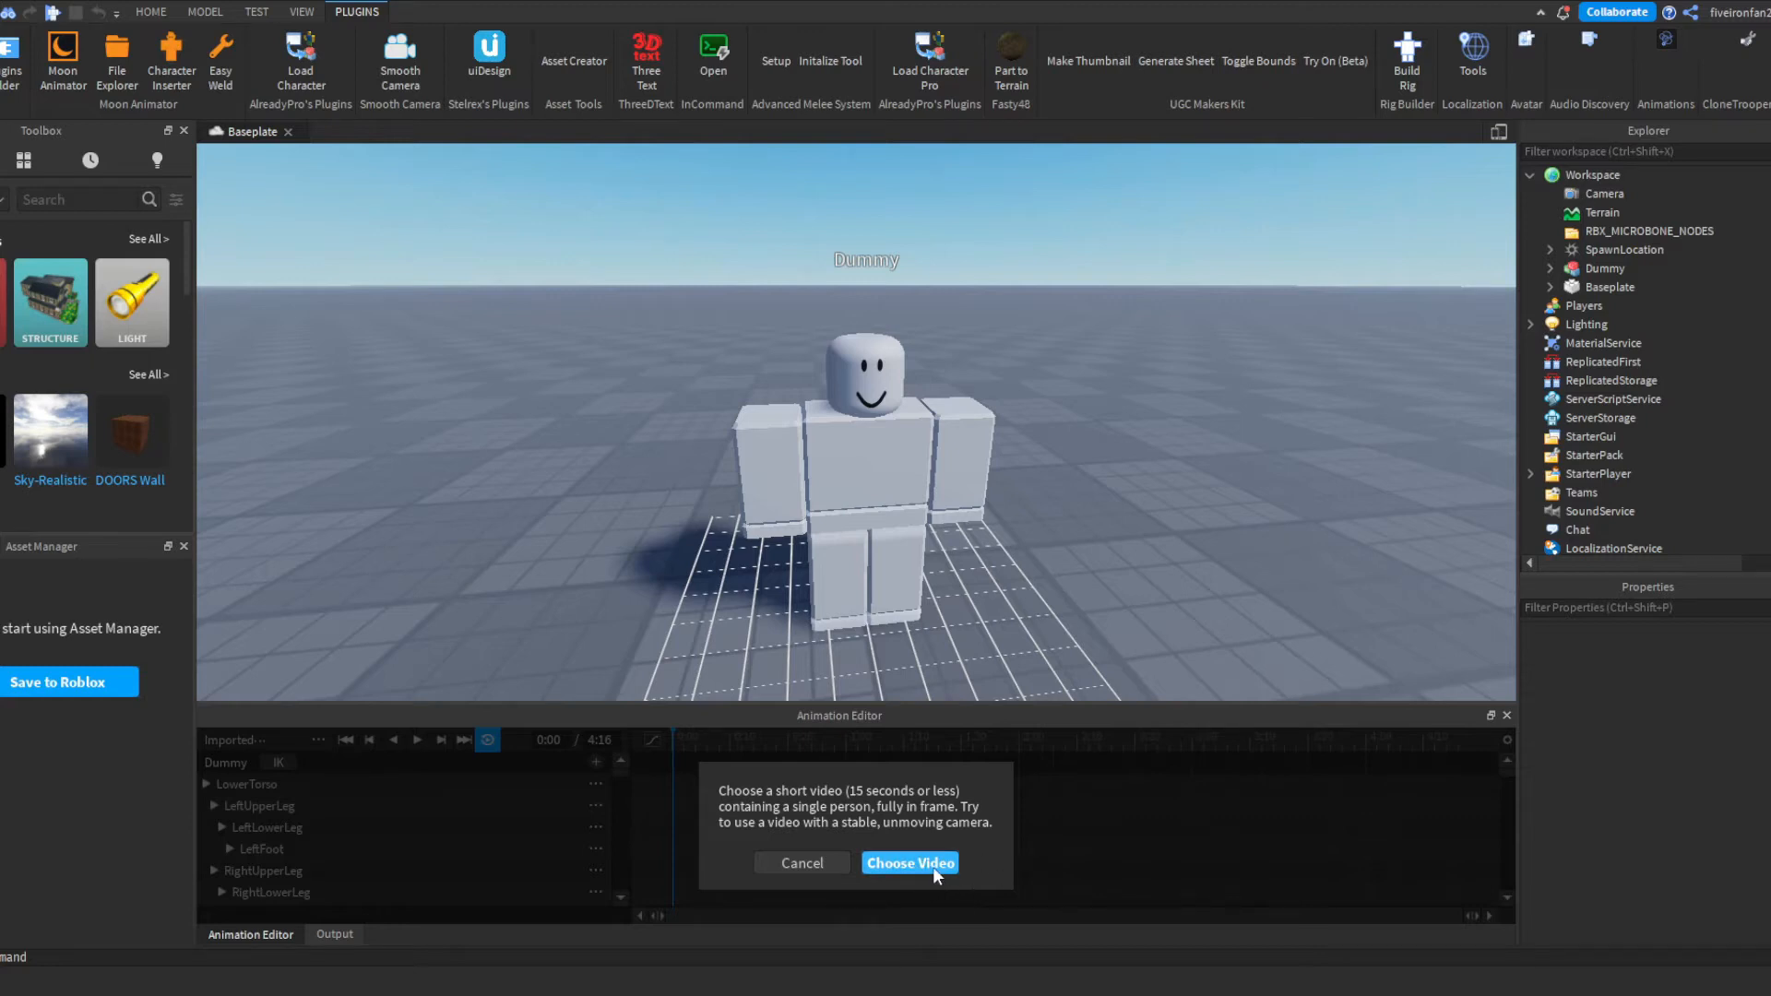
- Choose the dance clip video to convert into keyframes on the Dummy
{"action": "left_click", "coordinate": [911, 863]}
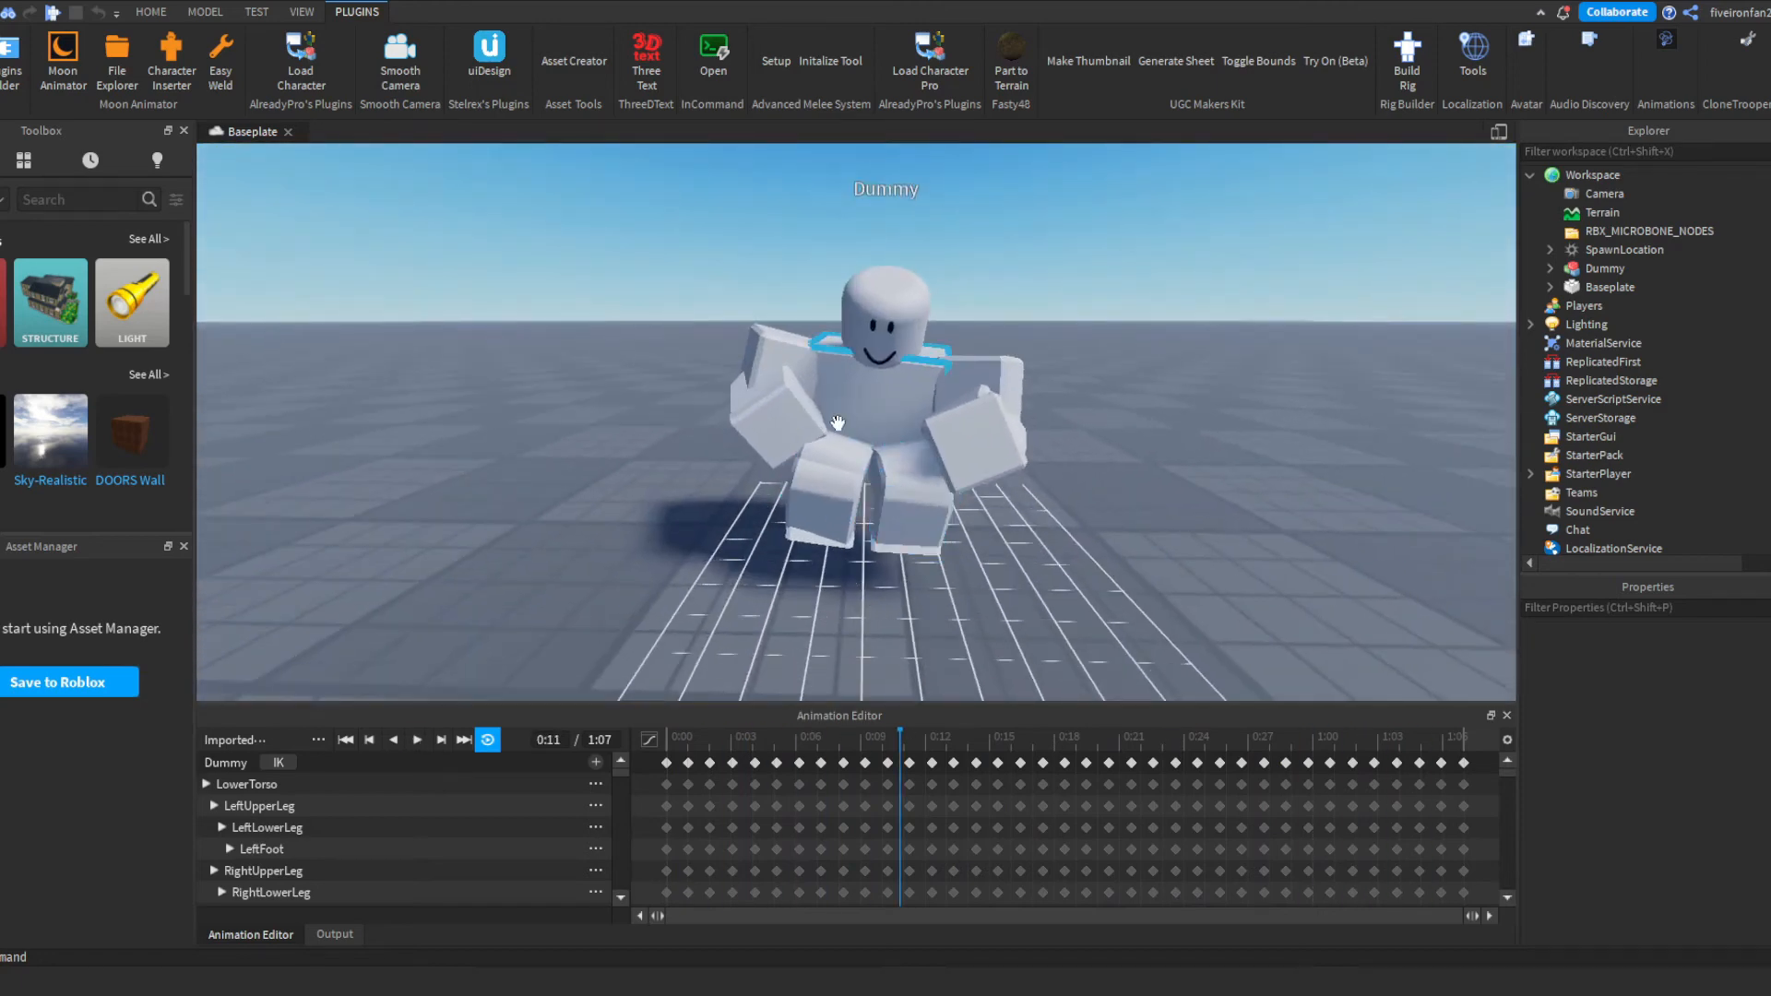
- Stop the preview, jump the playhead to the last frame at 1:07, then back to start
{"action": "left_click", "coordinate": [417, 738]}
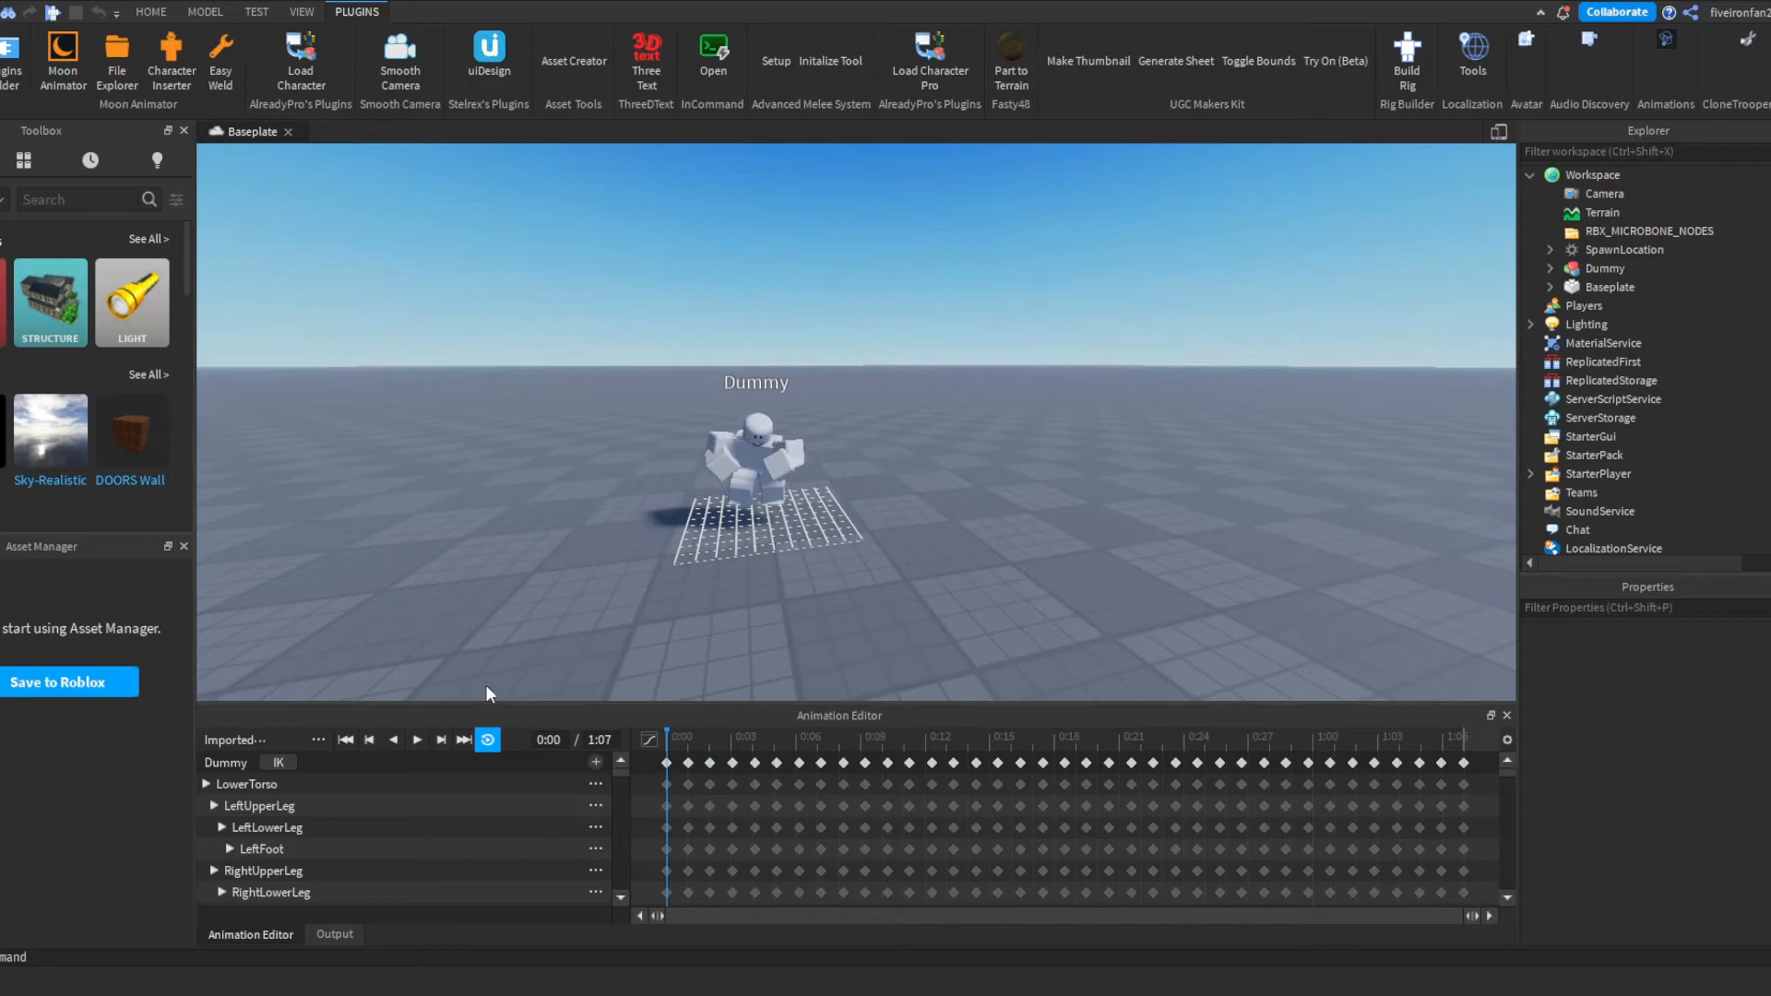
{"action": "mouse_move", "coordinate": [487, 740]}
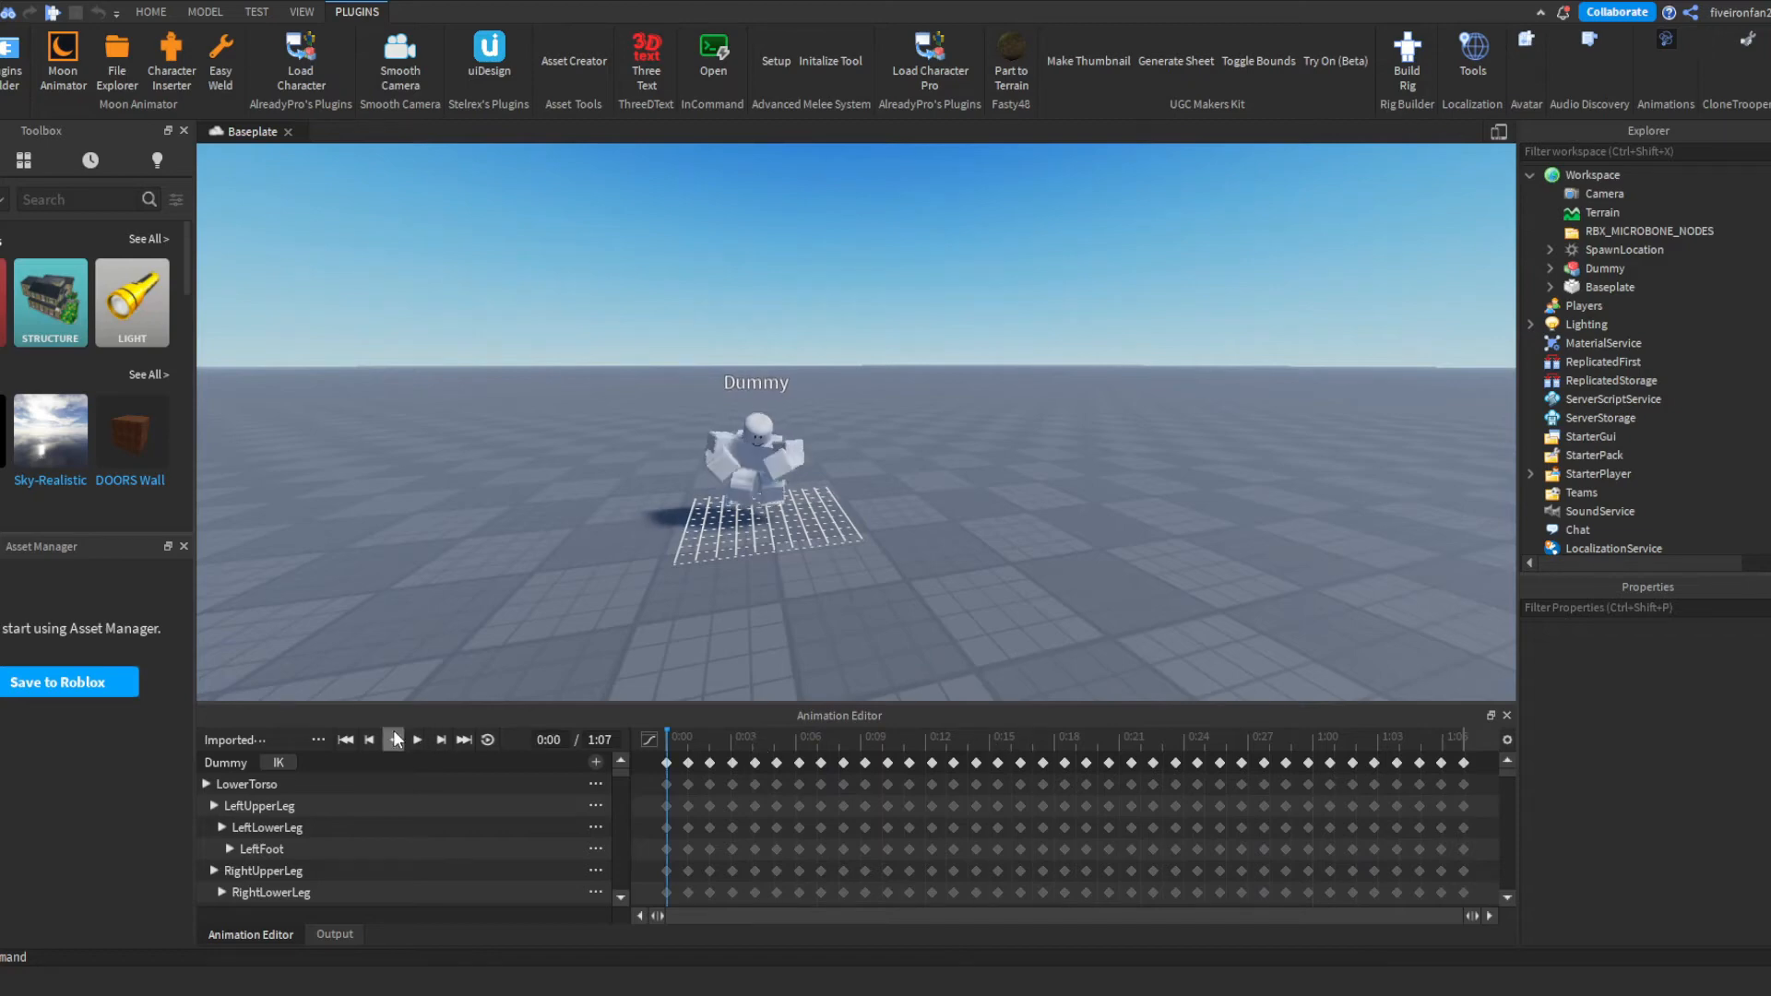
{"action": "mouse_move", "coordinate": [487, 738]}
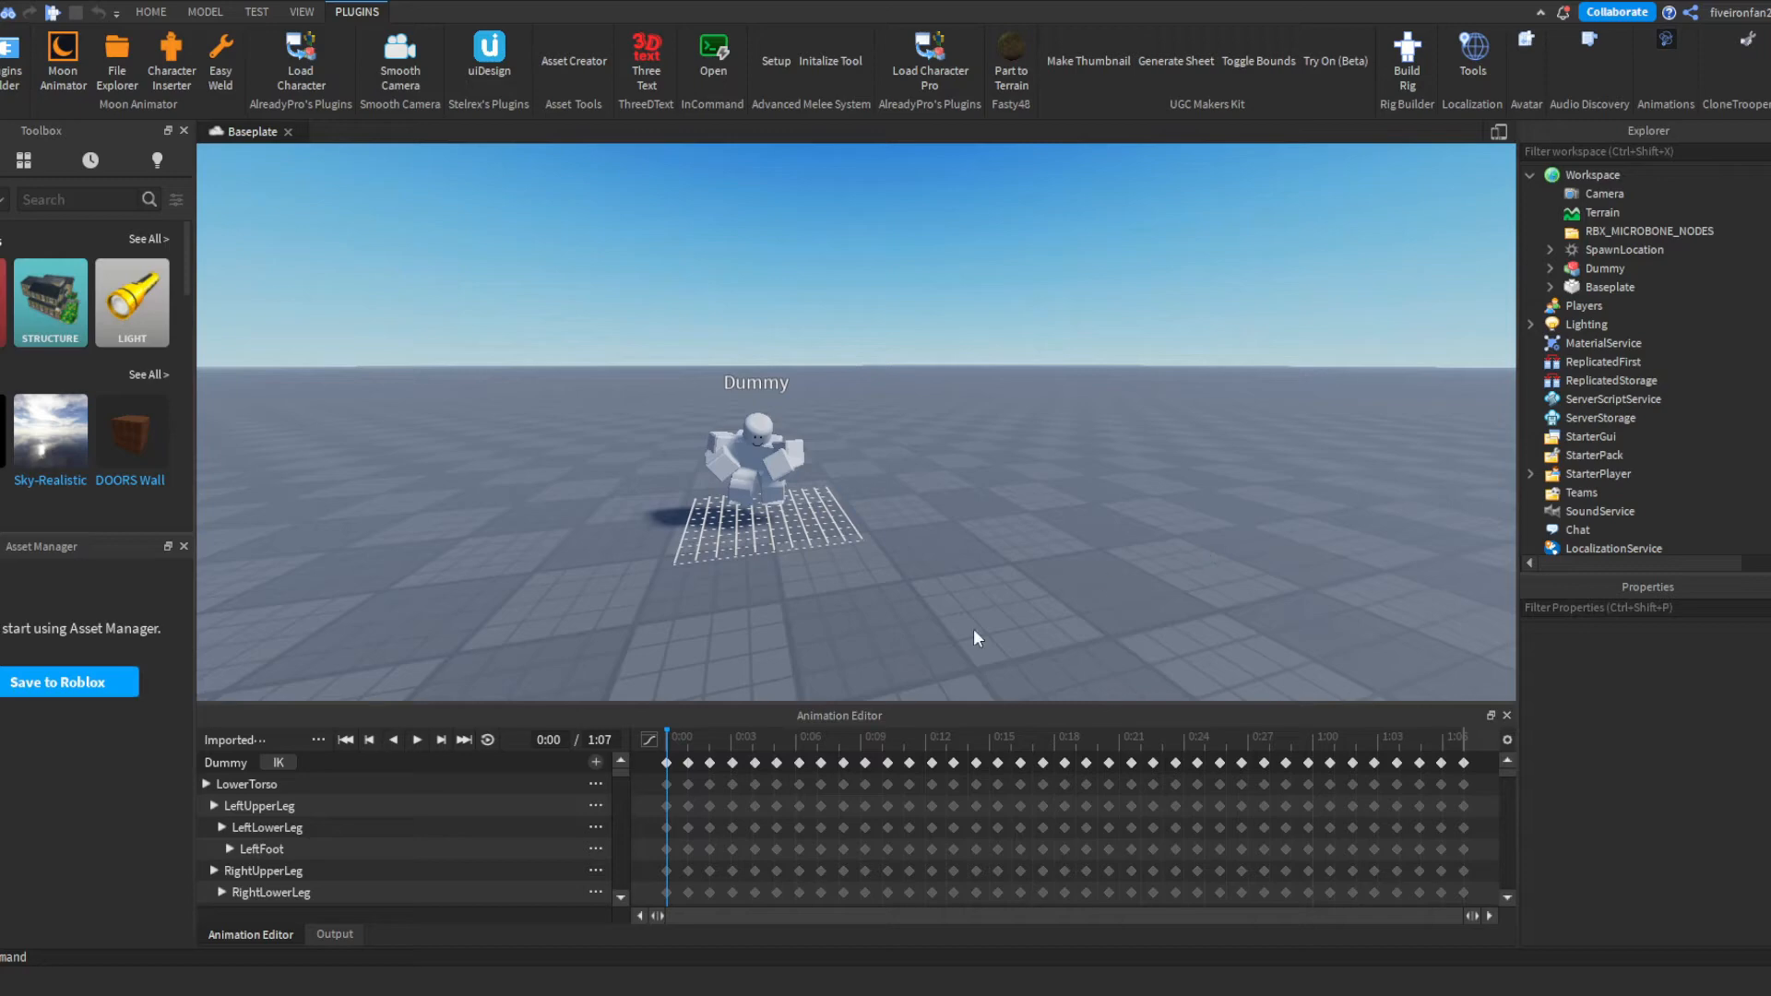
{"action": "mouse_move", "coordinate": [1170, 579]}
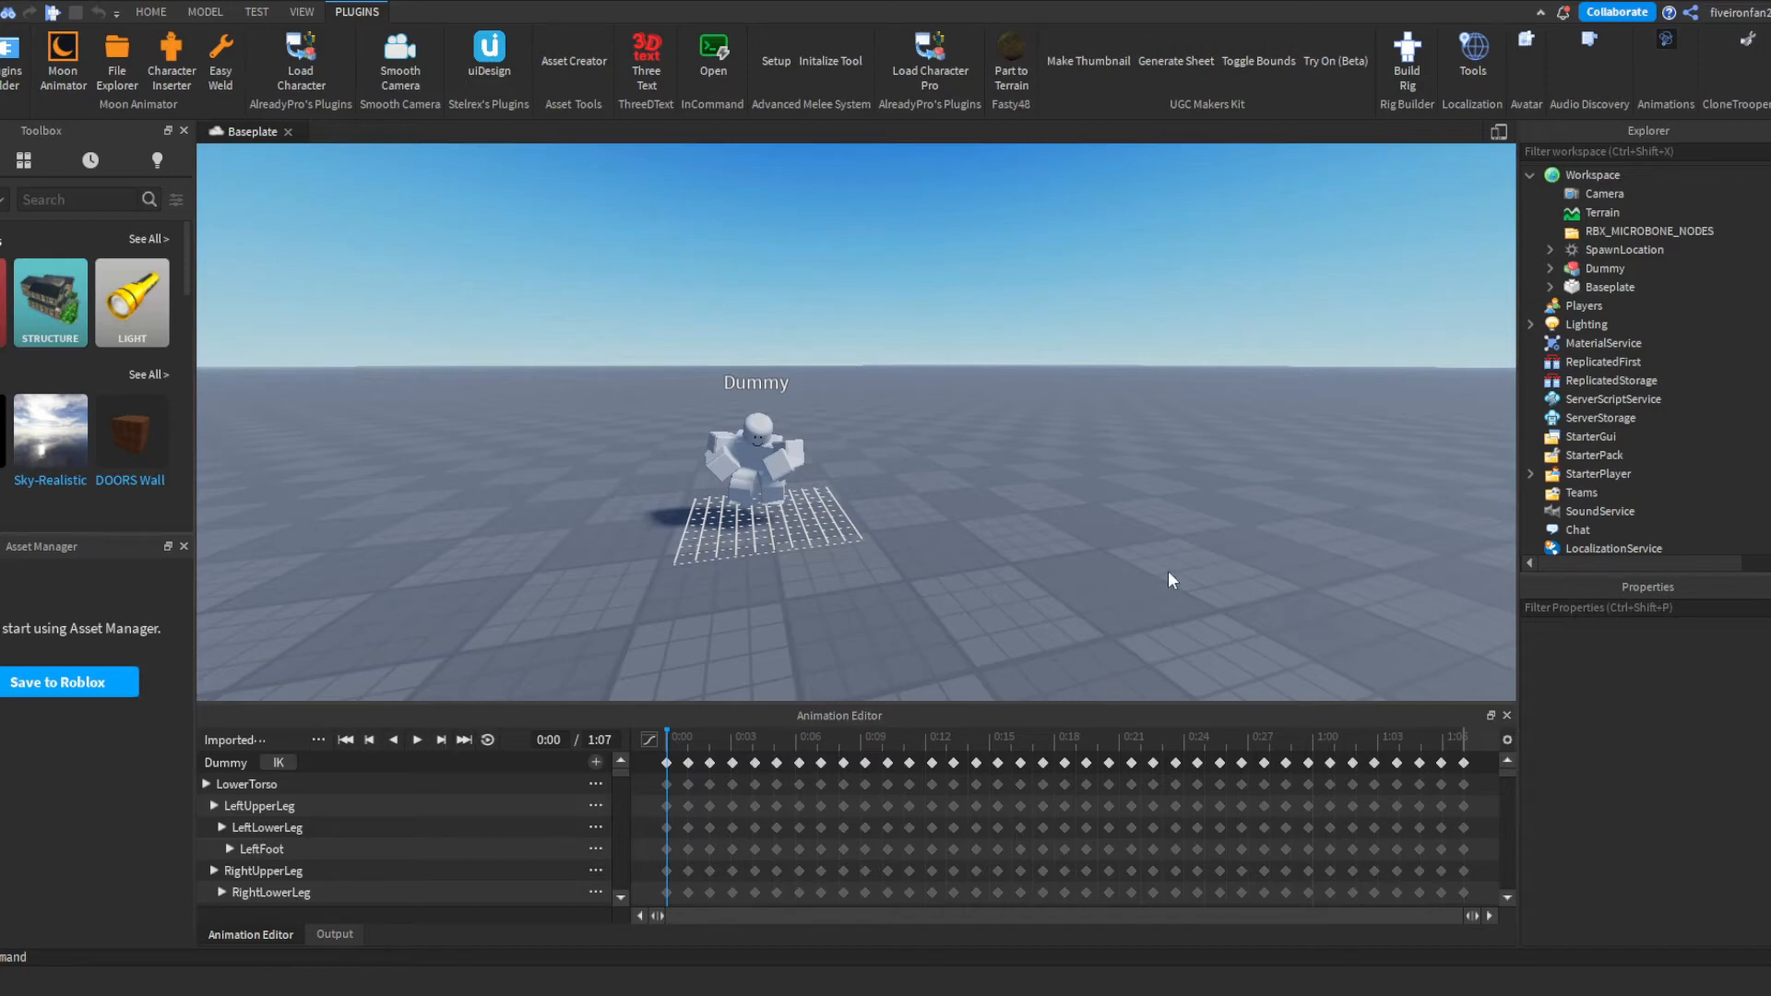
{"action": "mouse_move", "coordinate": [1007, 620]}
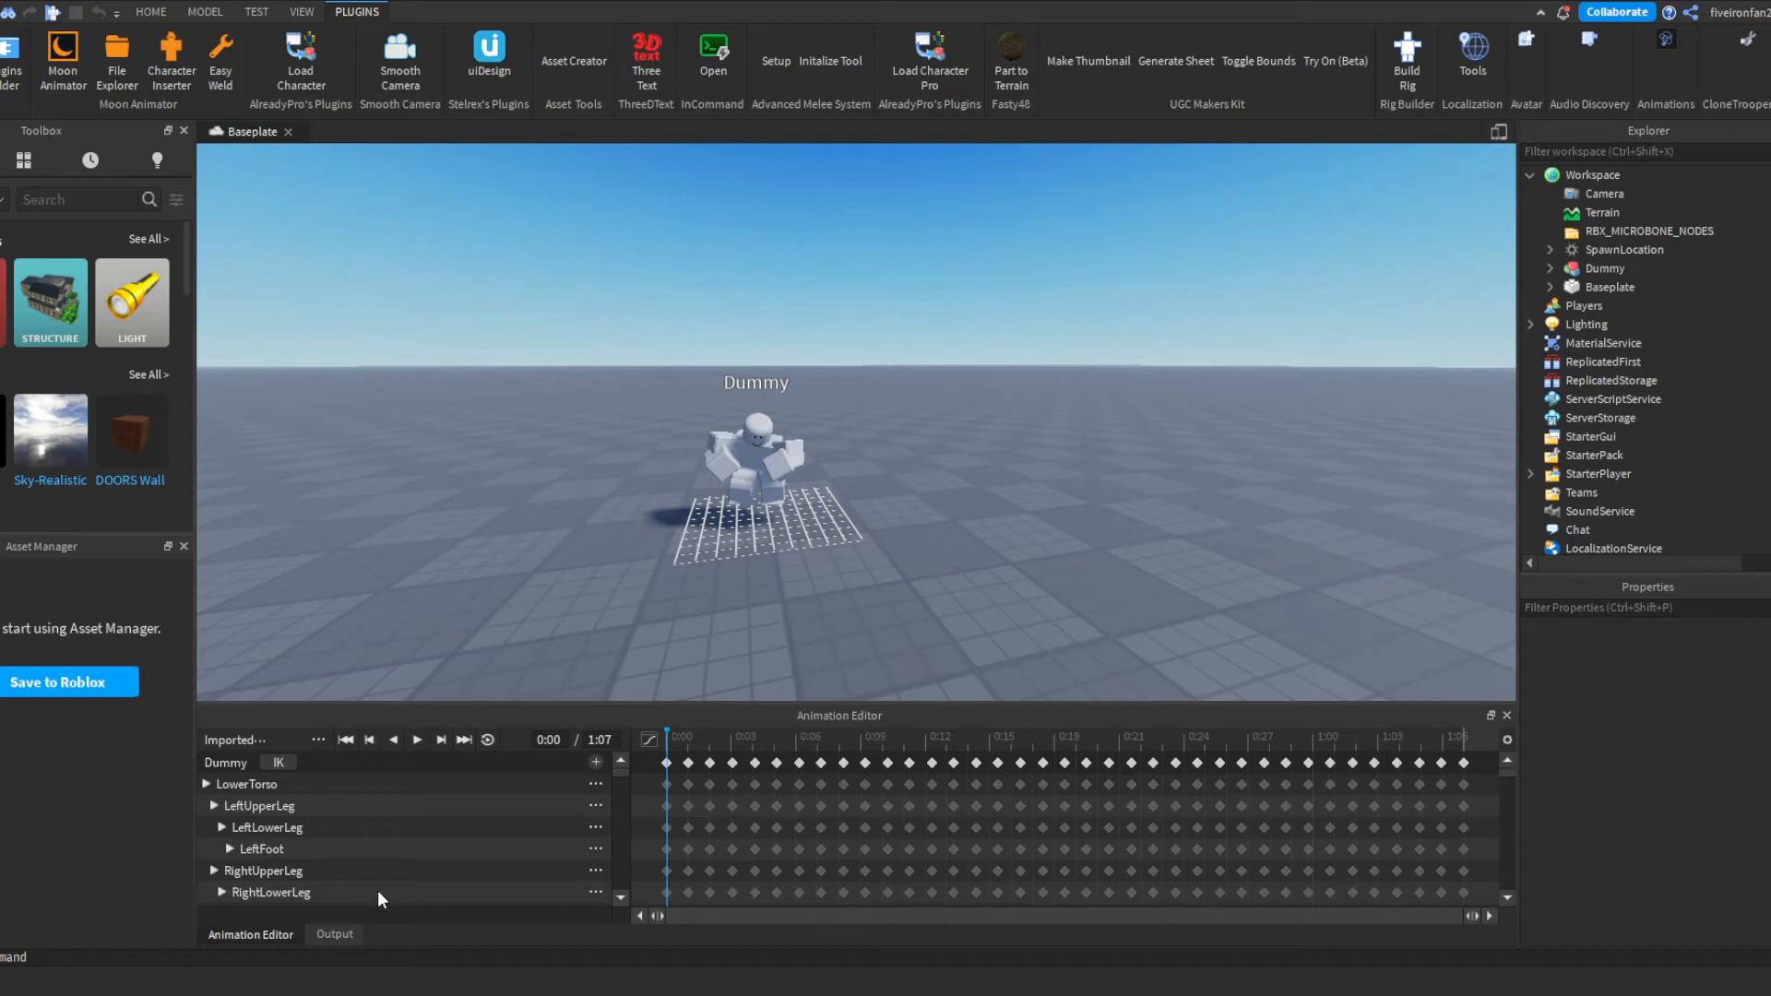
{"action": "mouse_move", "coordinate": [609, 799]}
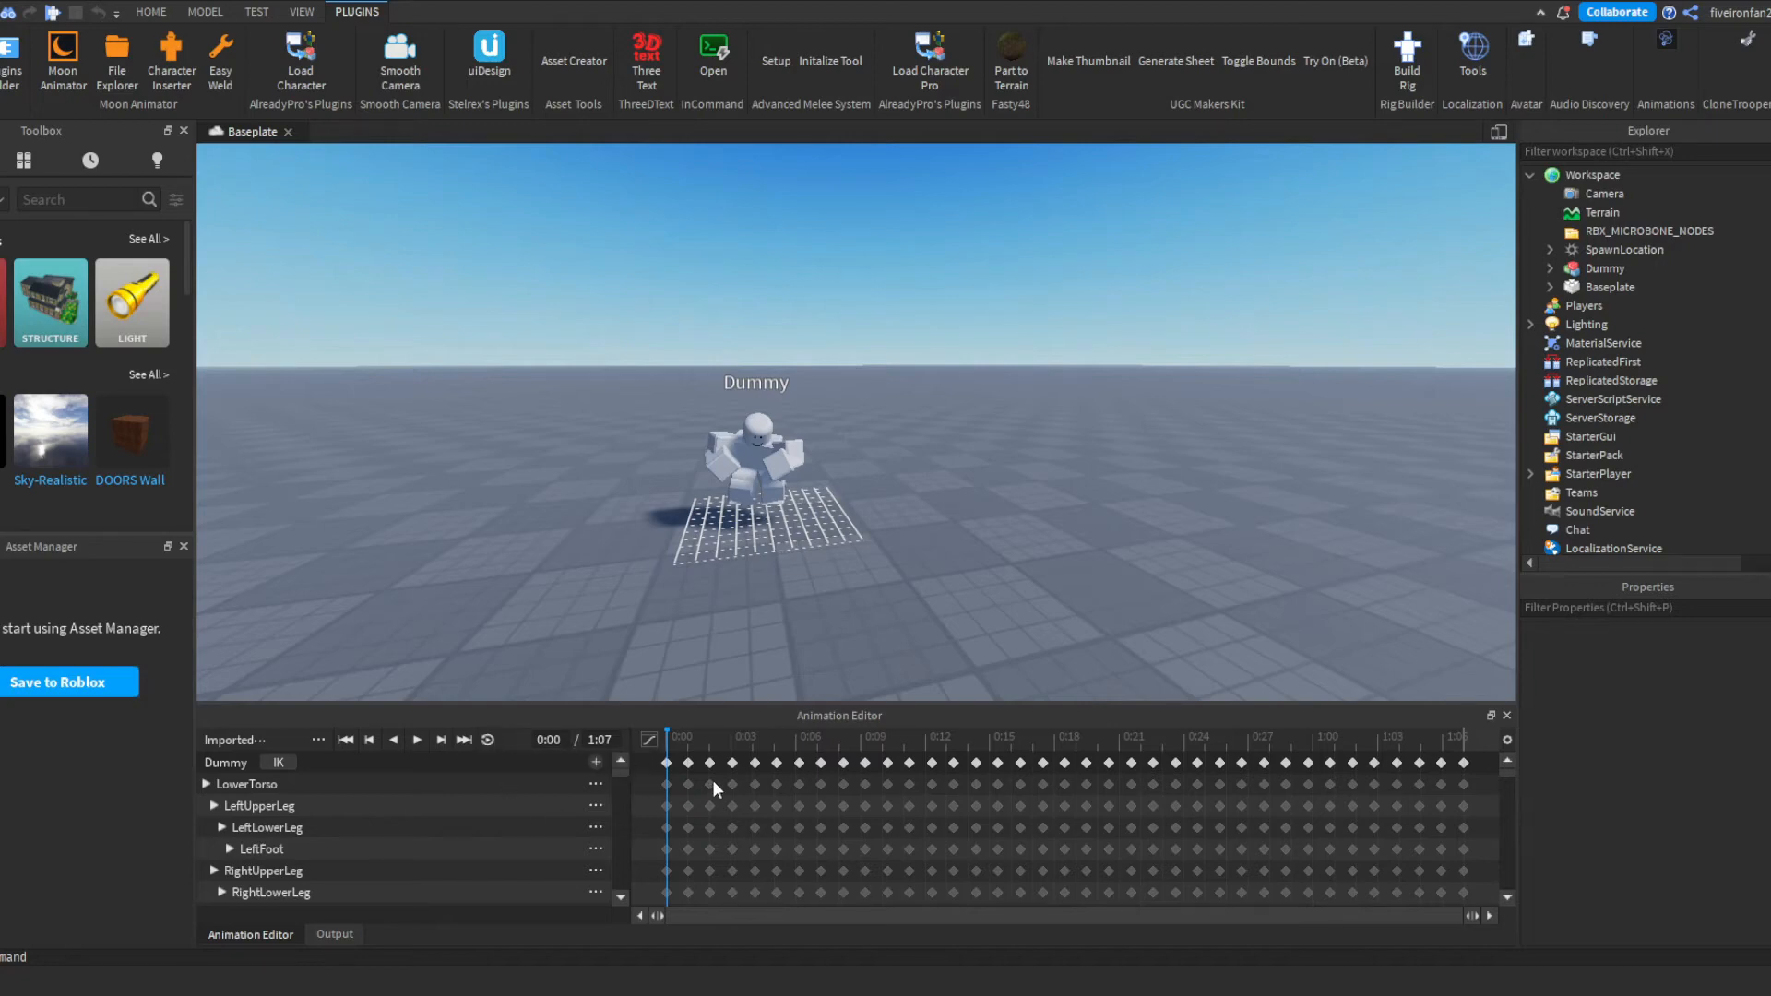
{"action": "left_click", "coordinate": [465, 740]}
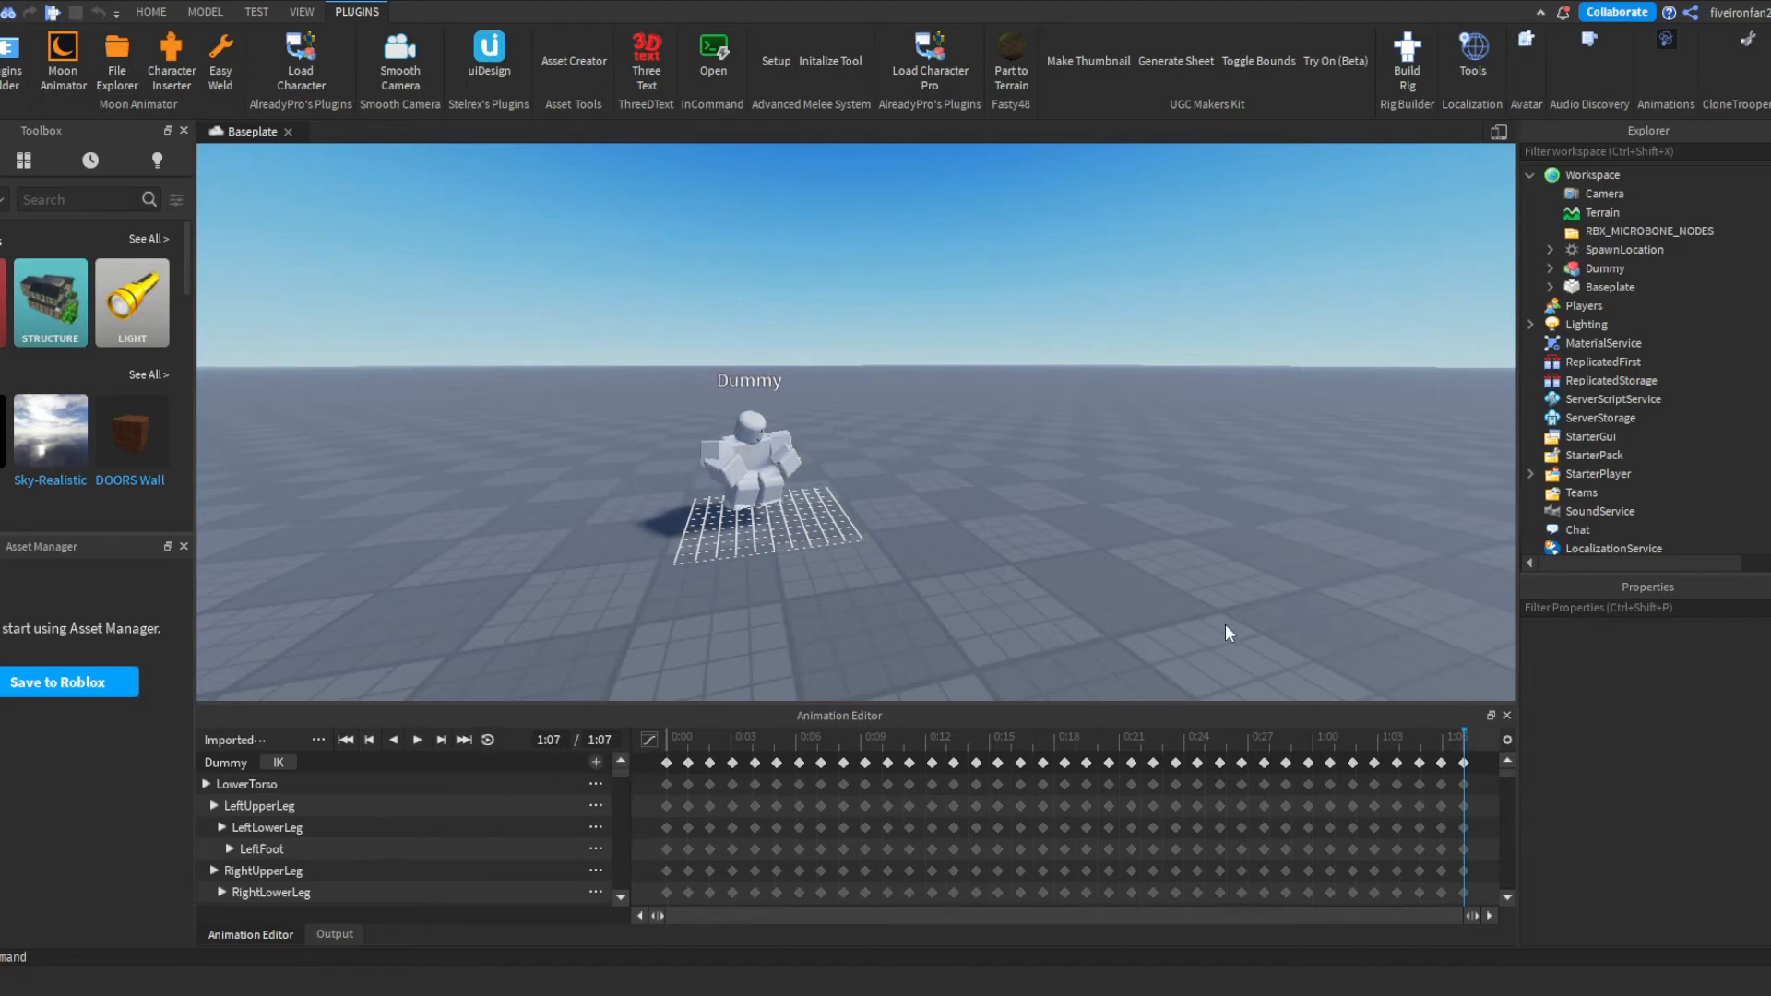
{"action": "left_click", "coordinate": [417, 738]}
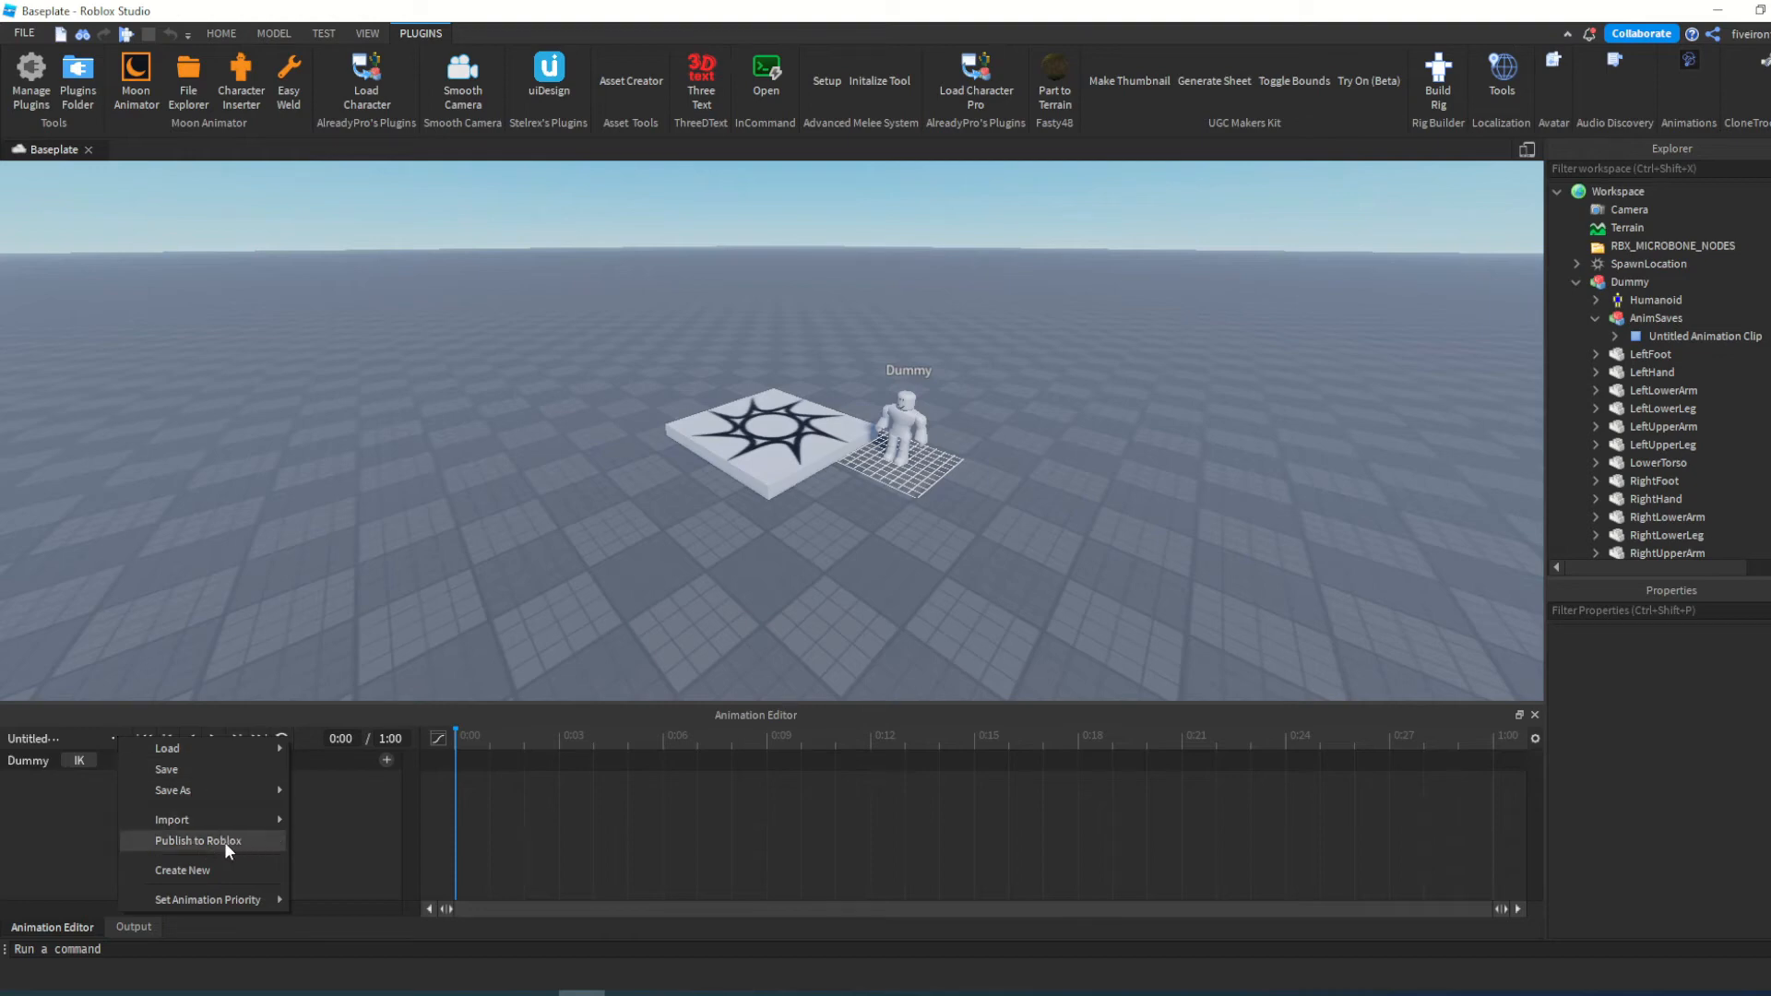
- Publish the clip to Roblox with asset type Animation and continue to details
{"action": "left_click", "coordinate": [201, 842]}
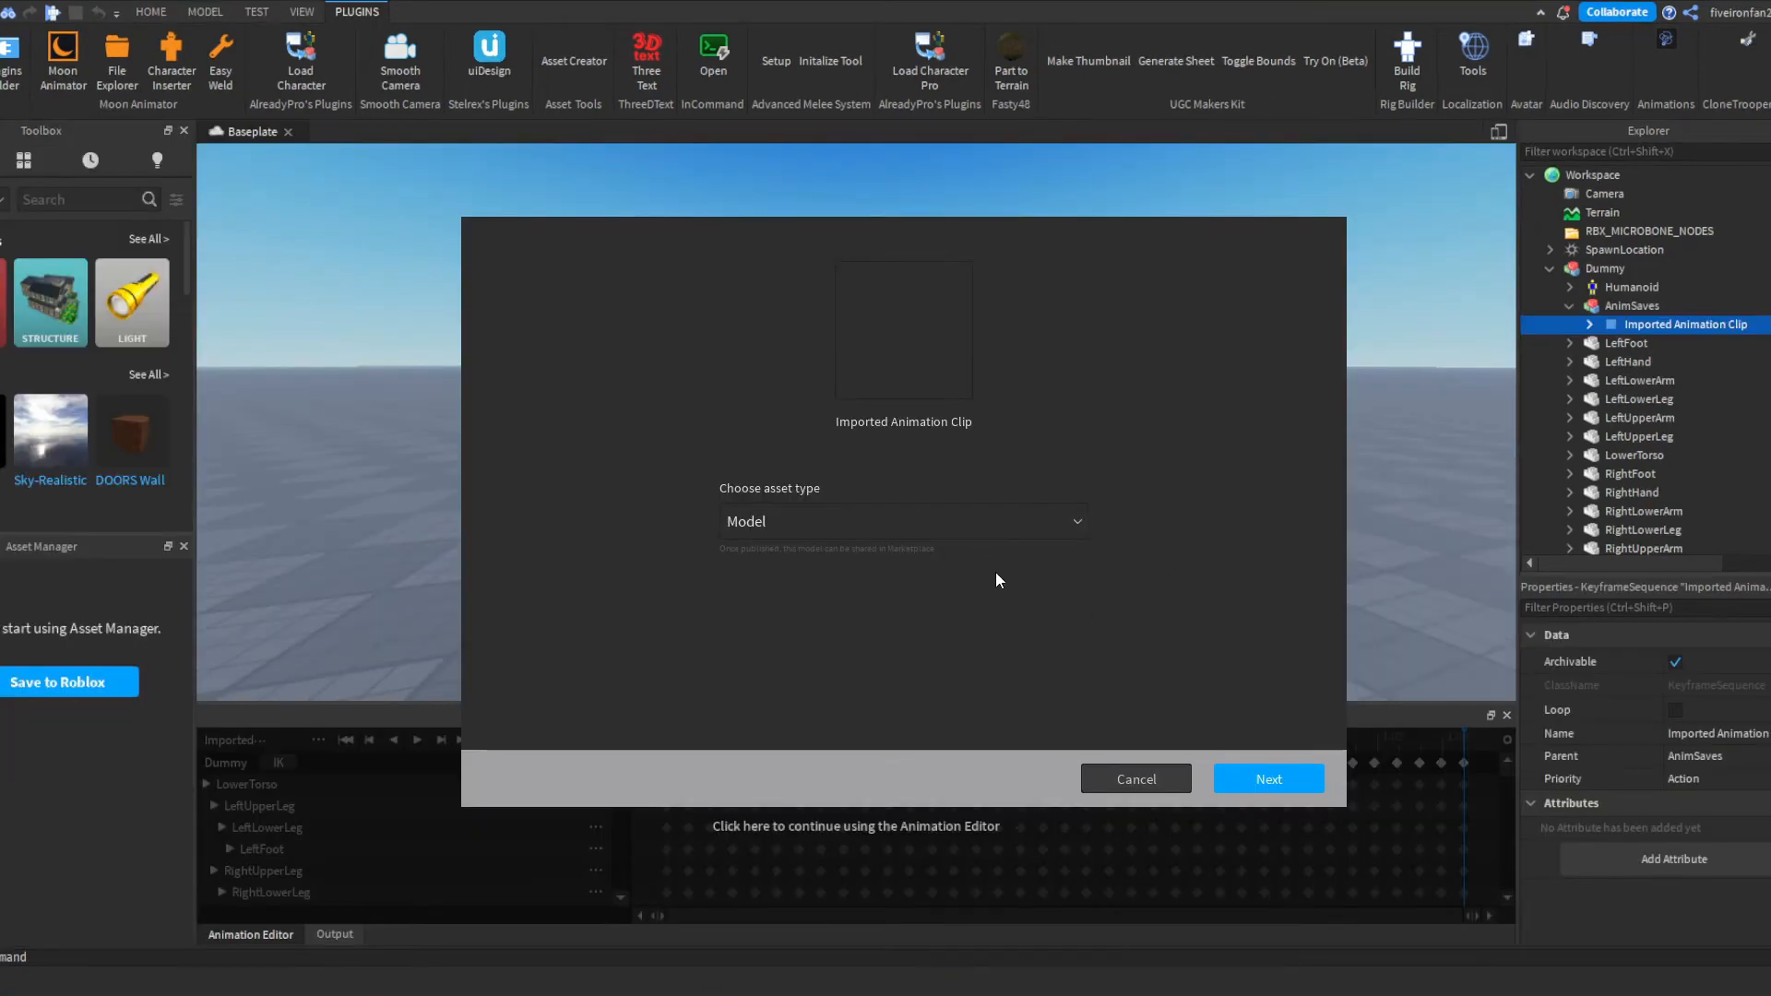
{"action": "left_click", "coordinate": [904, 521]}
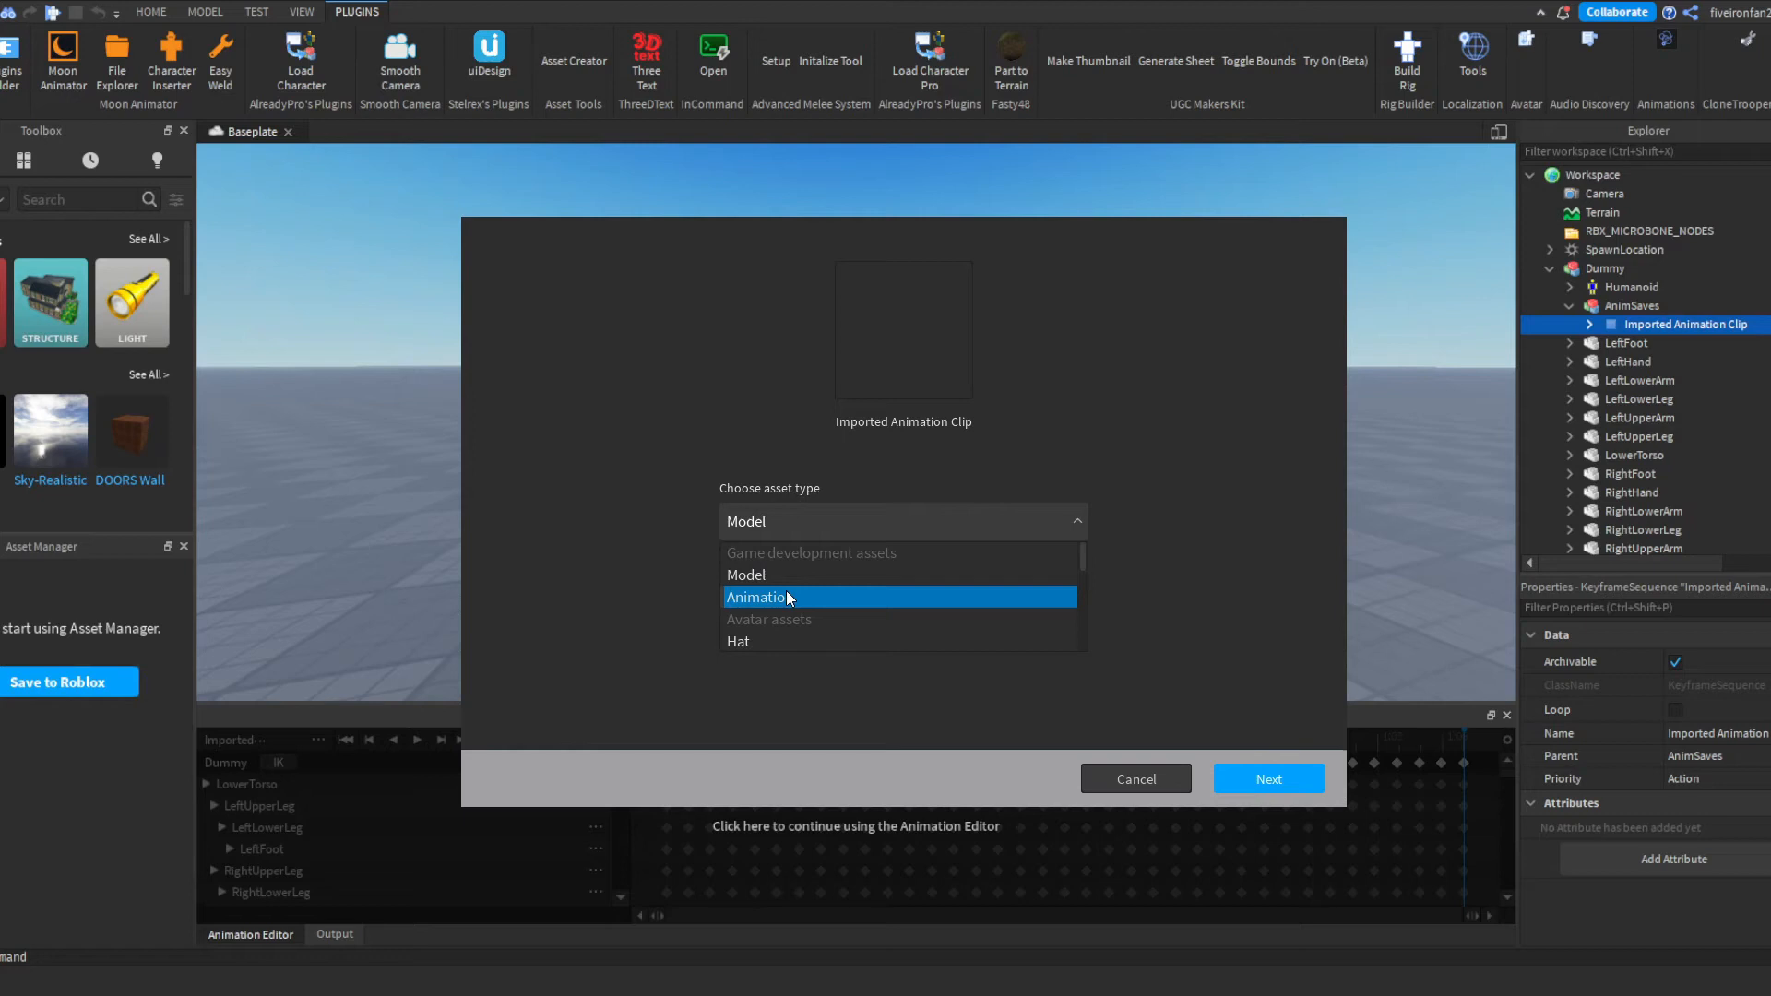
{"action": "left_click", "coordinate": [761, 598]}
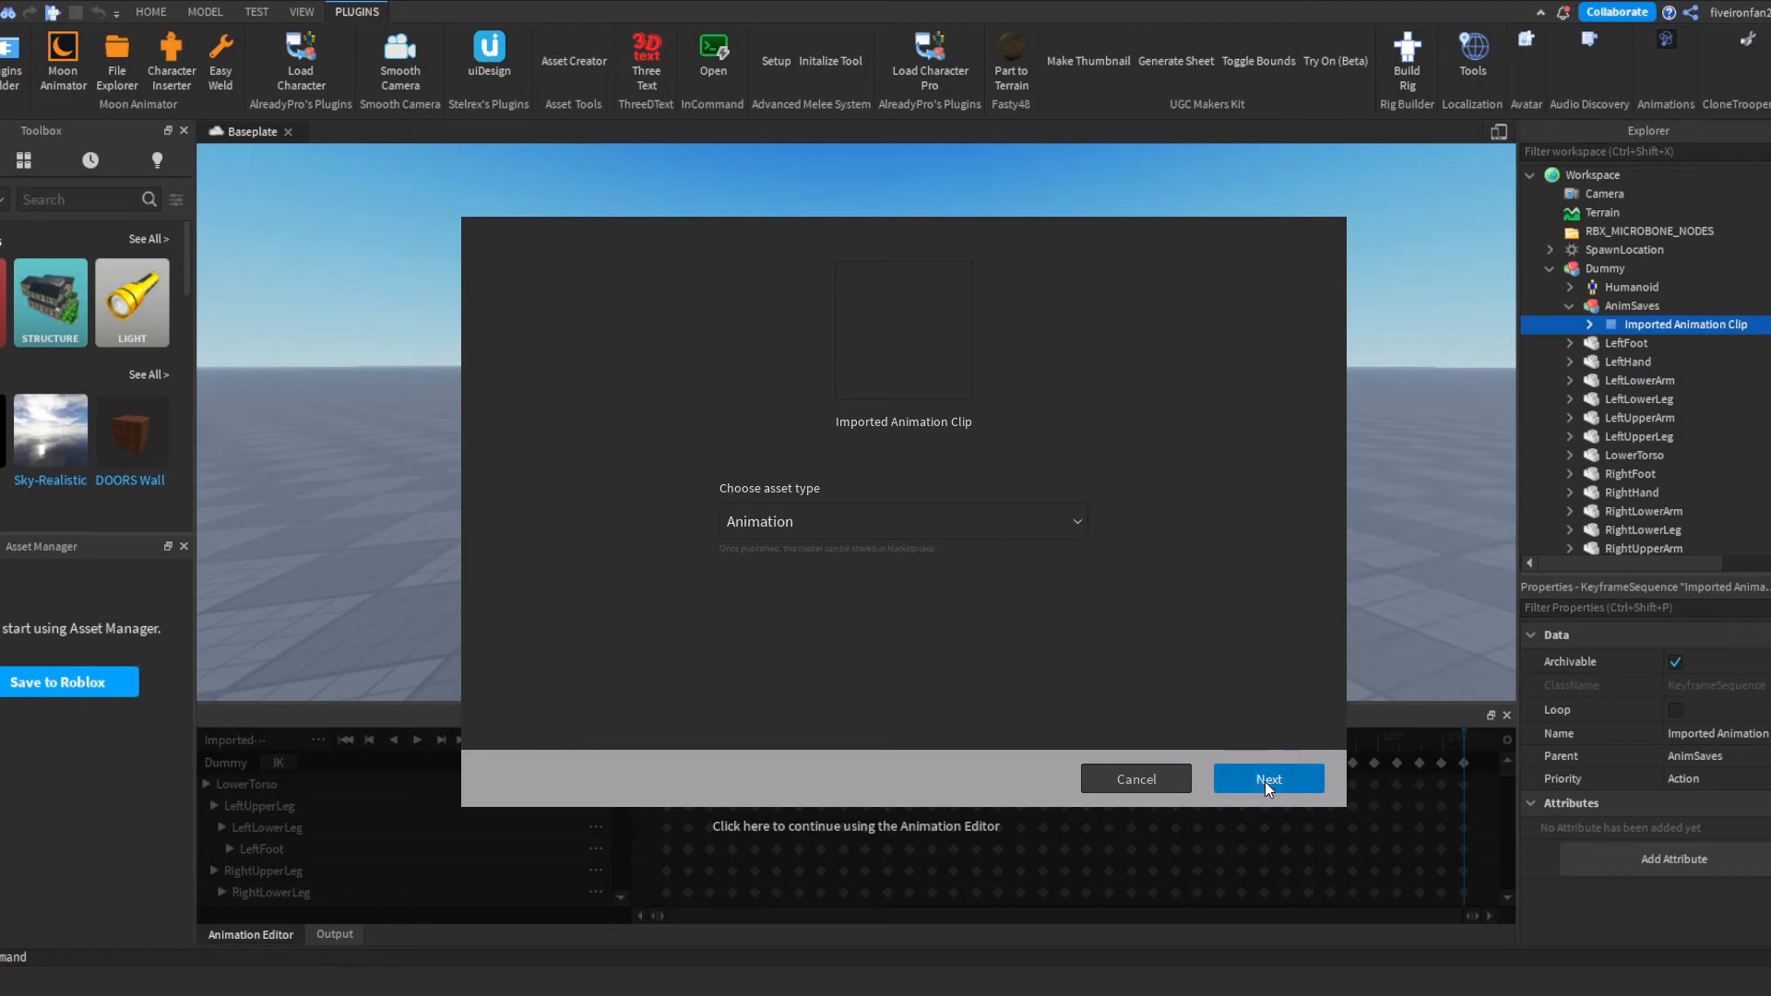
{"action": "left_click", "coordinate": [1270, 778]}
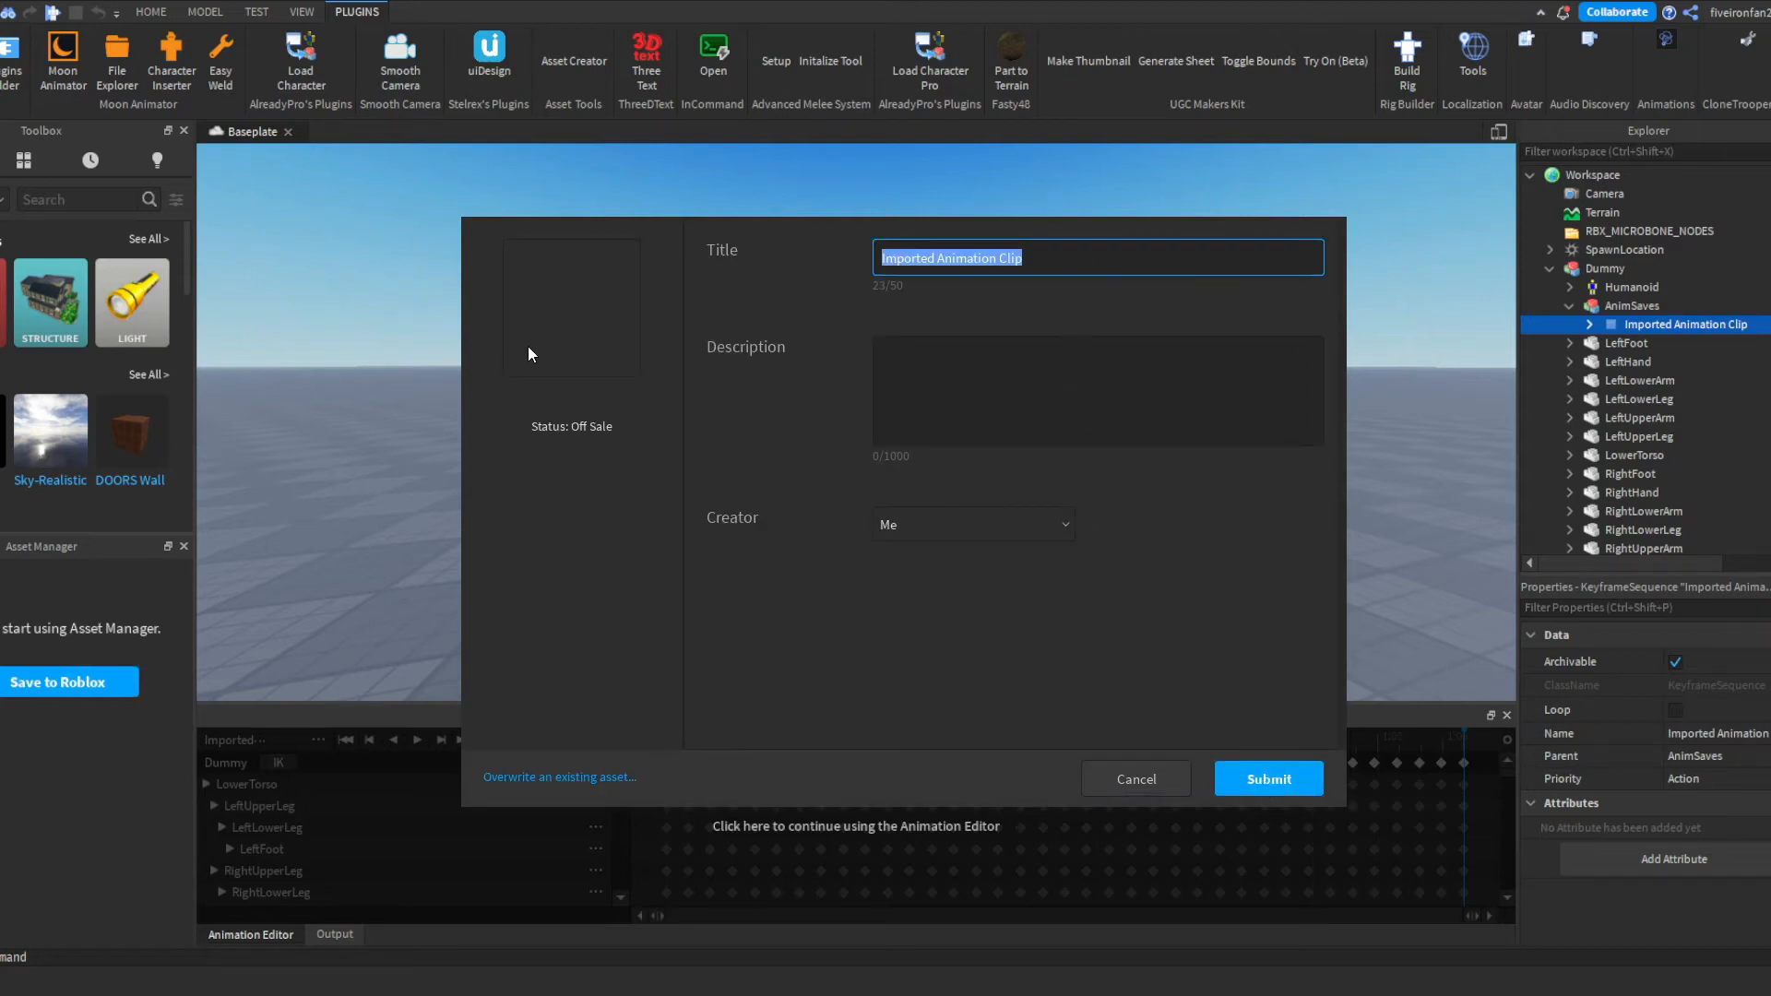
- Title the asset Dance, submit it, and copy the published animation ID
{"action": "type", "text": "Dance"}
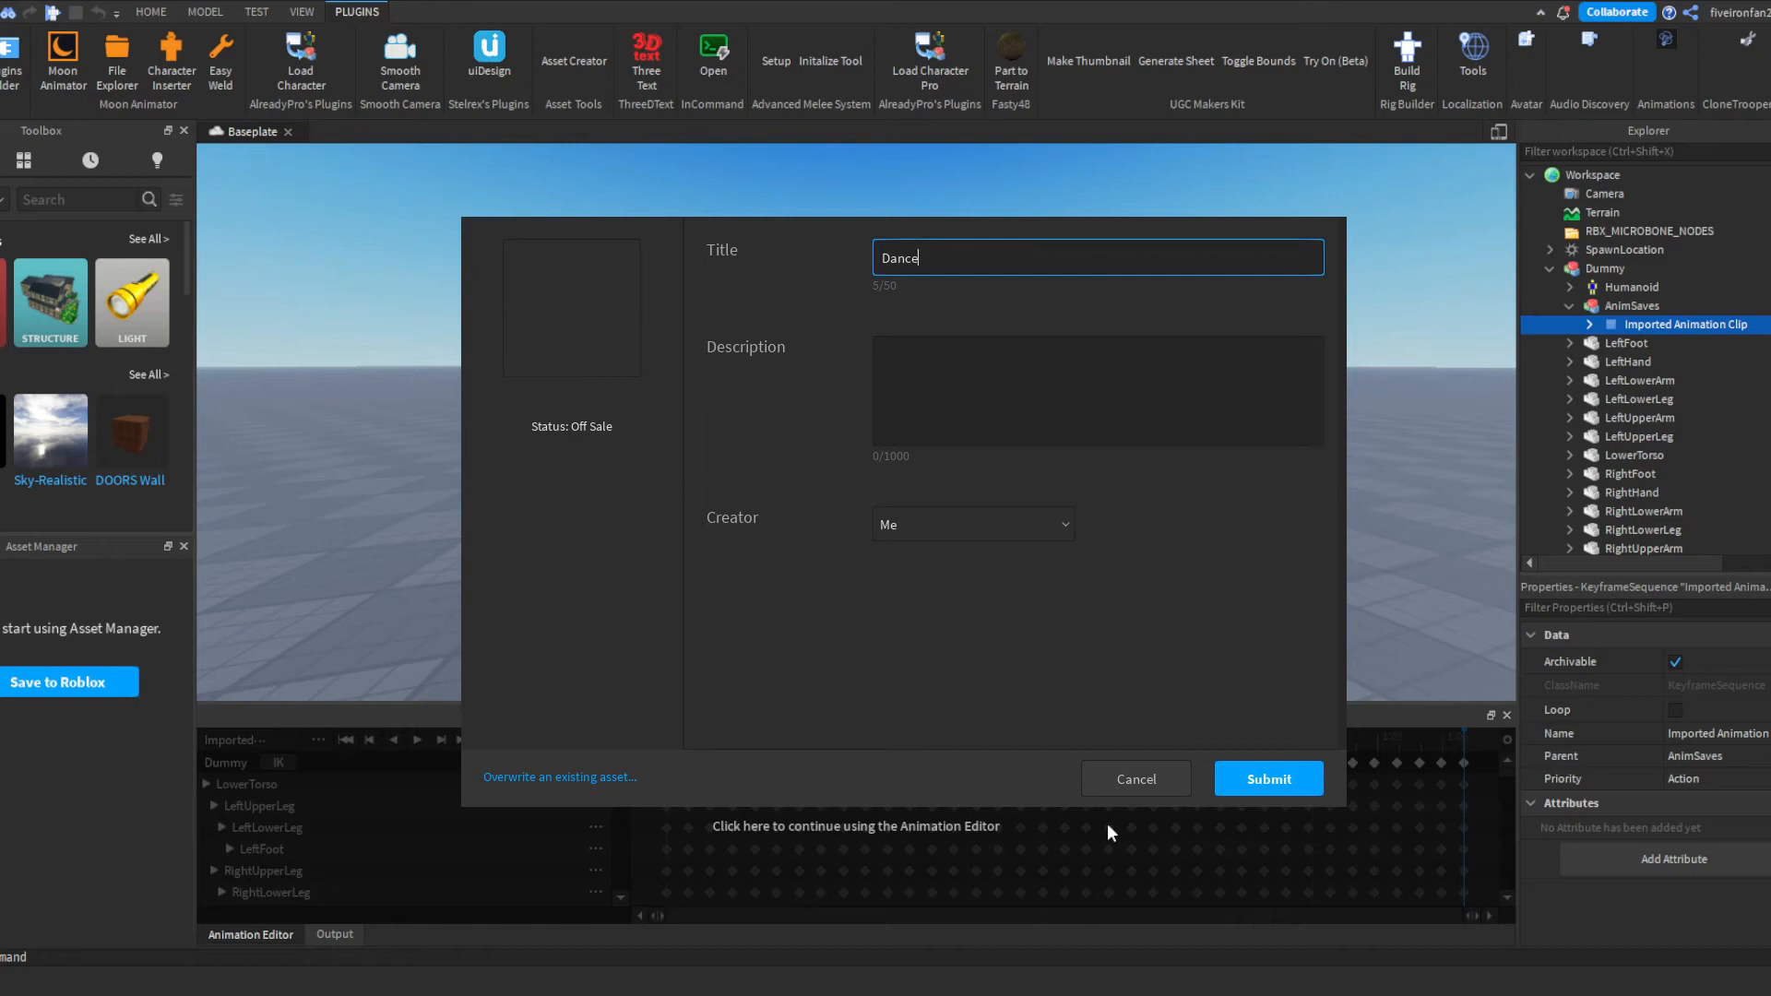
{"action": "left_click", "coordinate": [1269, 779]}
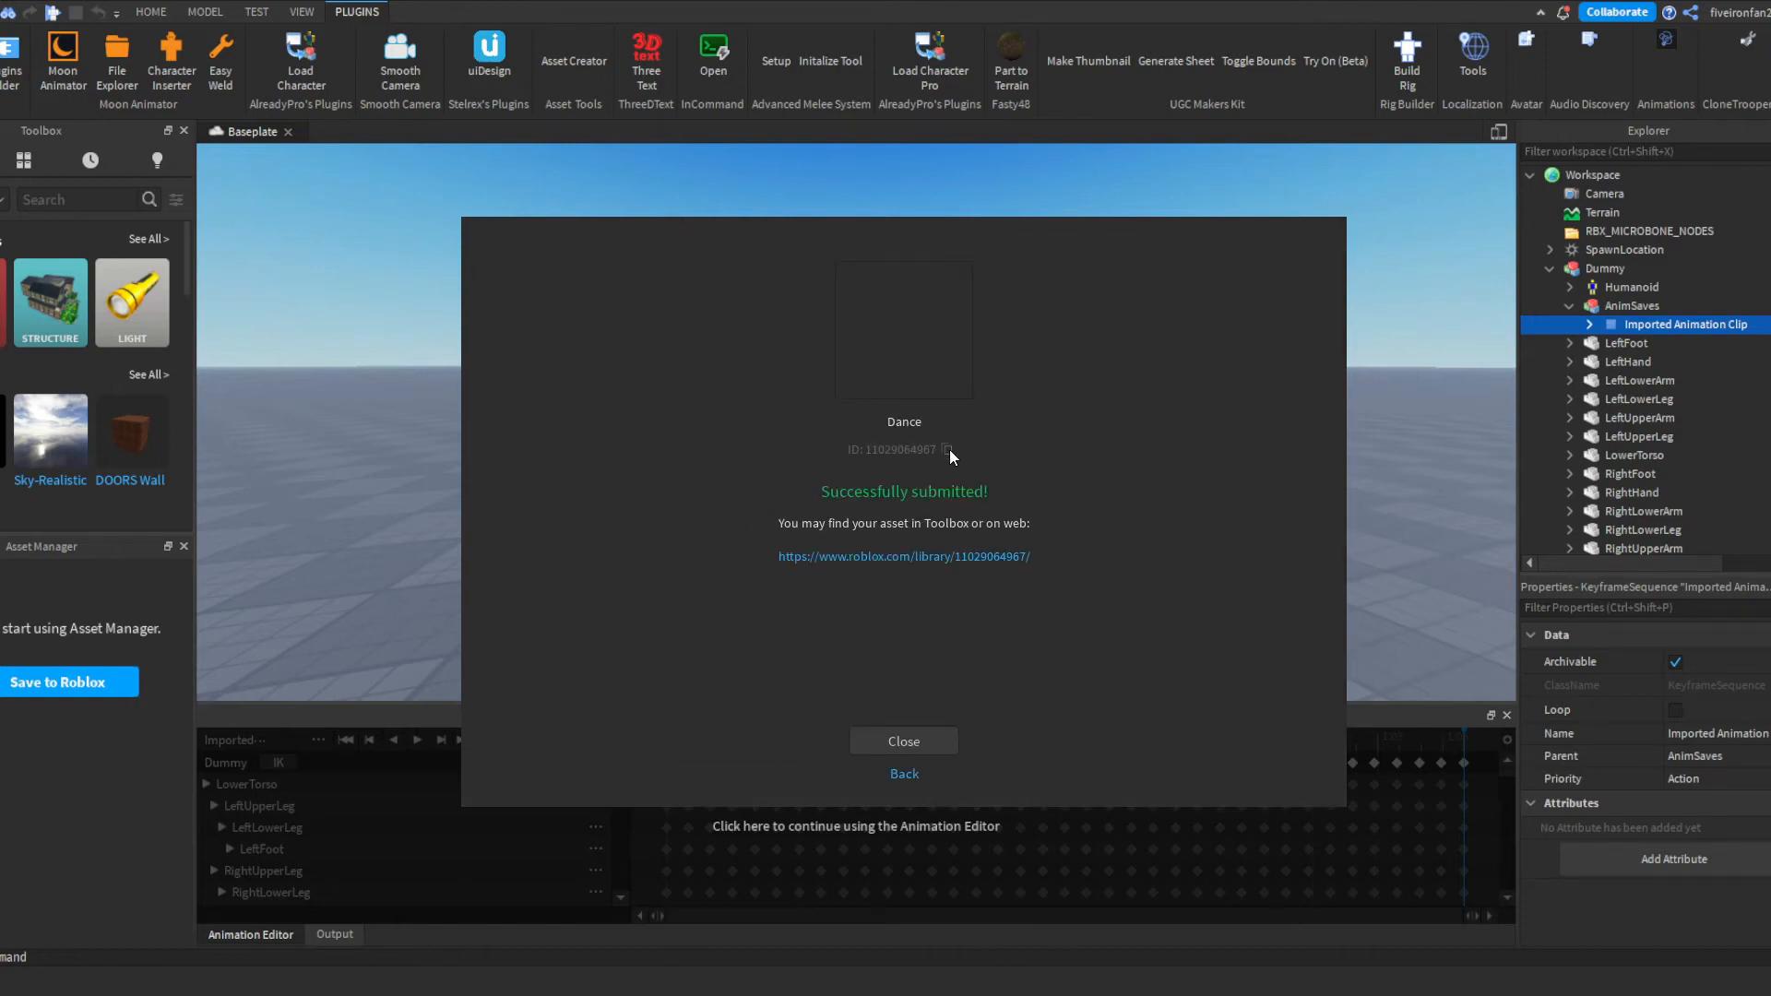
{"action": "left_click", "coordinate": [904, 741]}
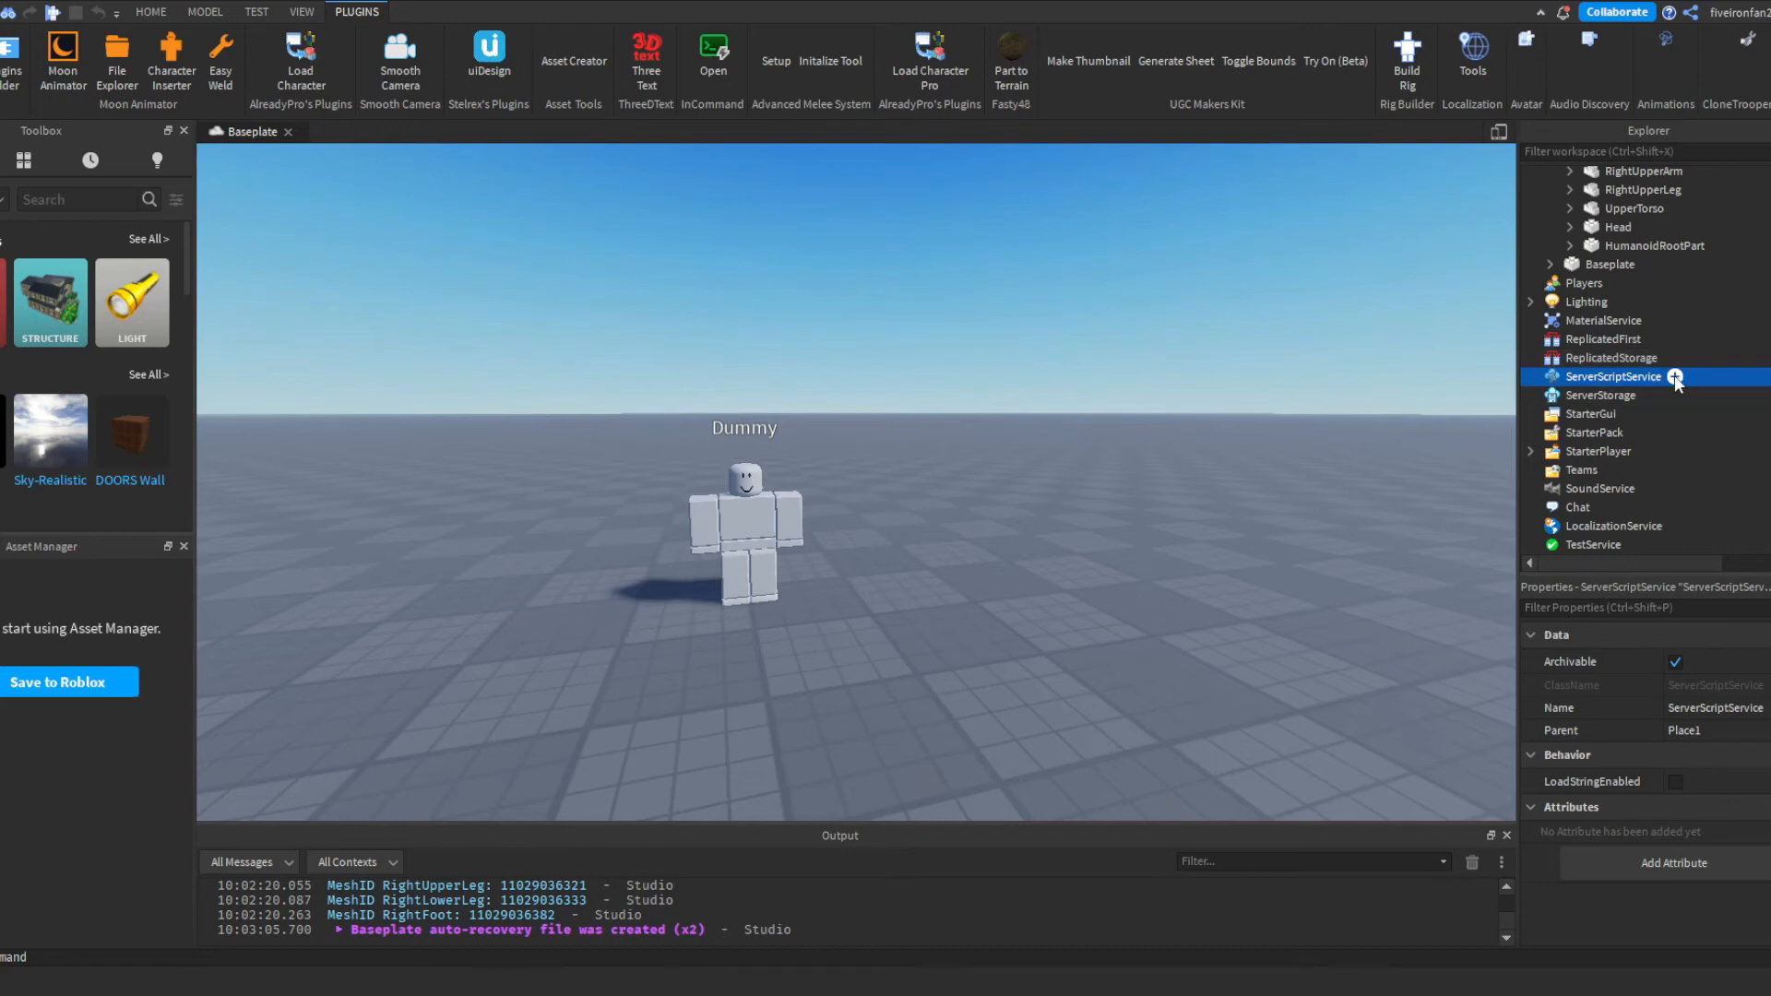
- Add EmoteScript to ServerScriptService with a child Animation, and start renaming it
{"action": "left_click", "coordinate": [1686, 376]}
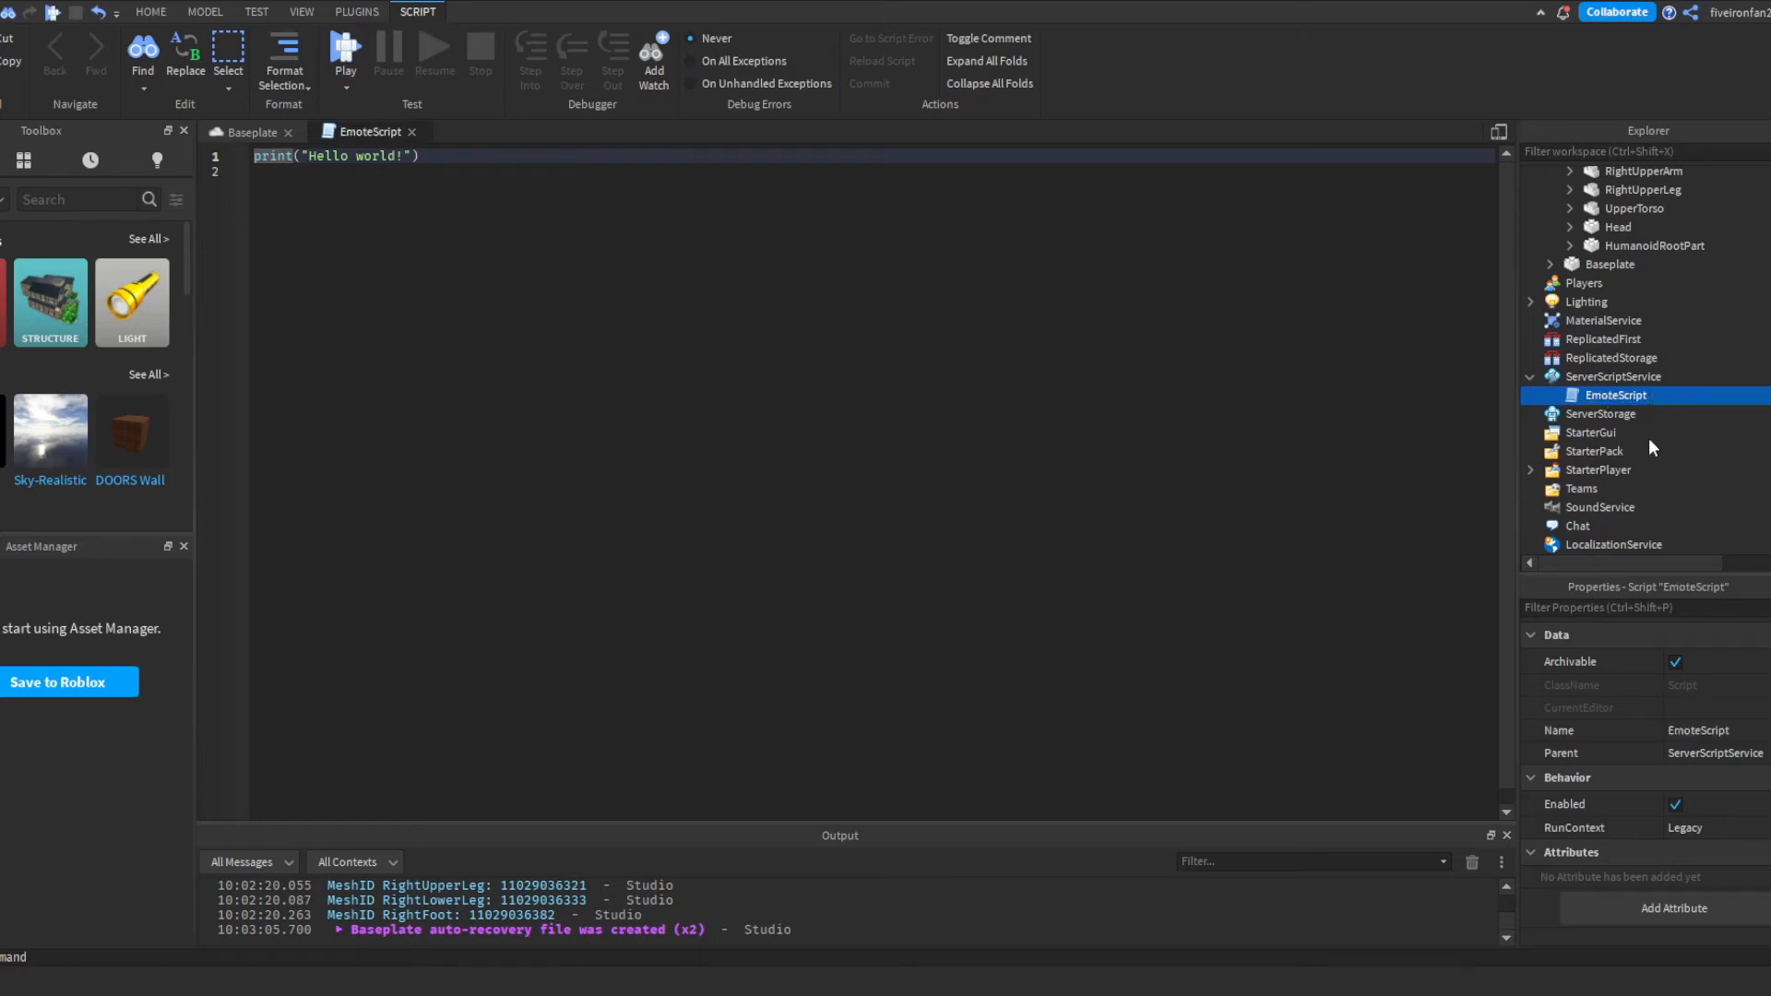
{"action": "left_click", "coordinate": [1557, 395]}
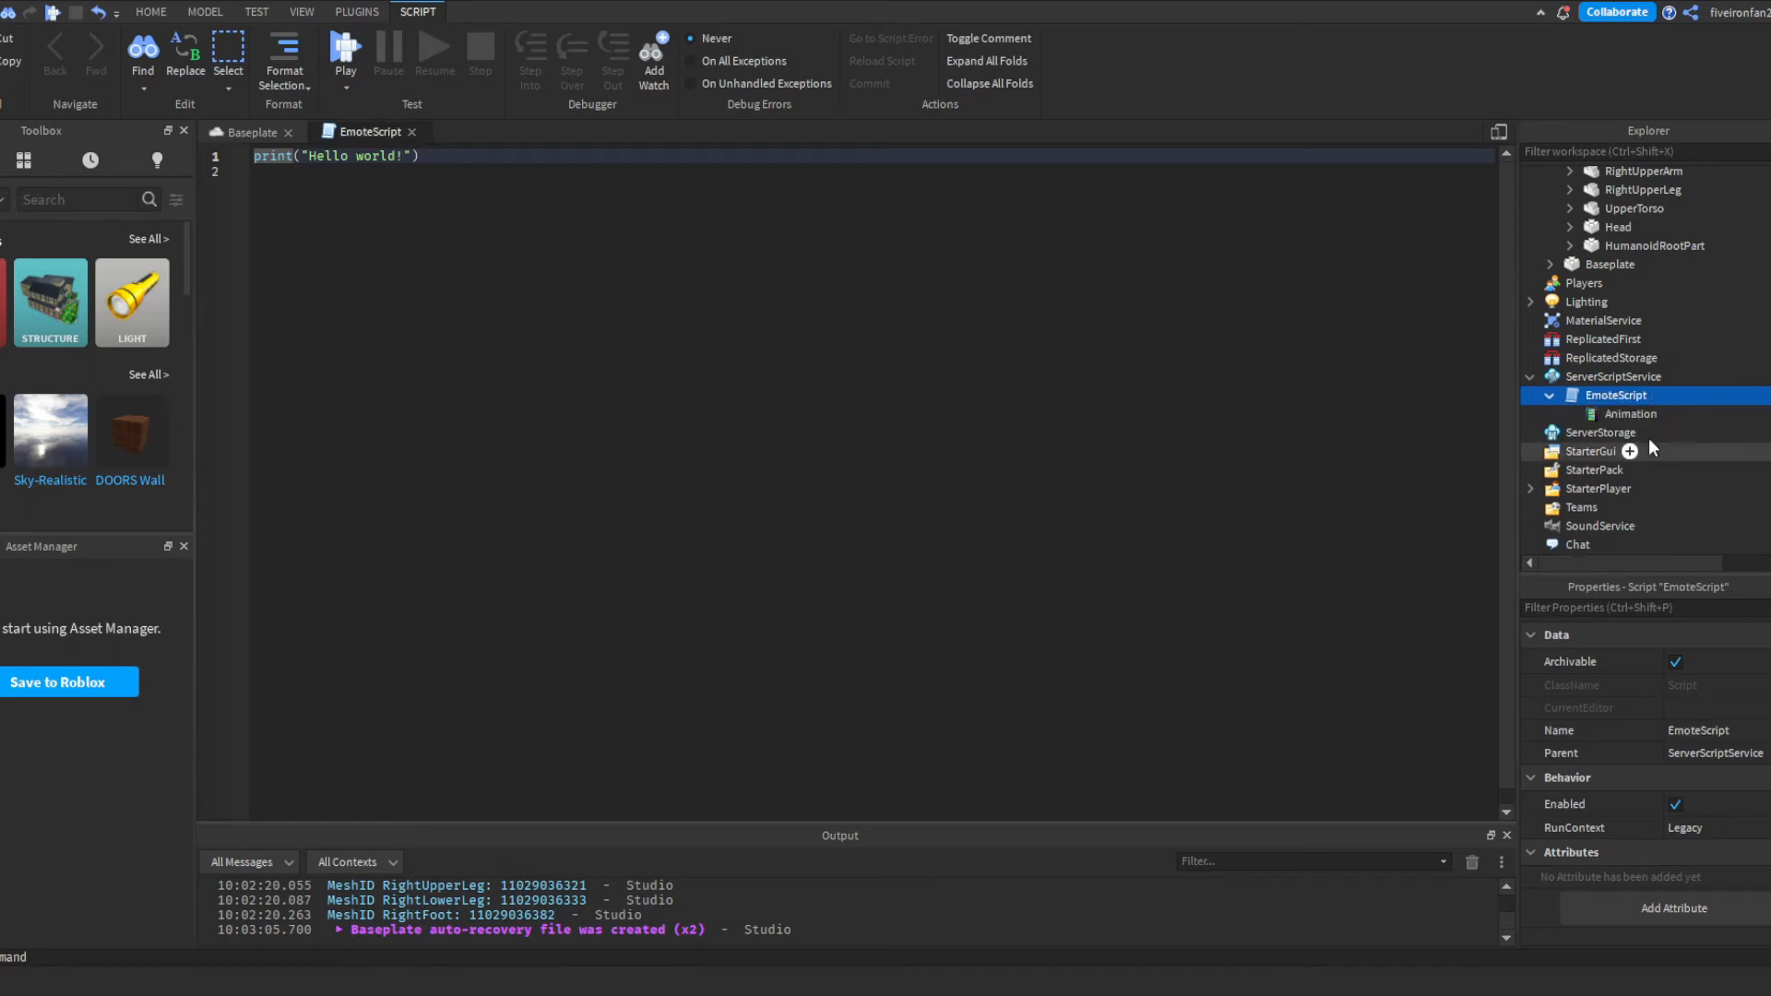
{"action": "double_click", "coordinate": [1631, 413]}
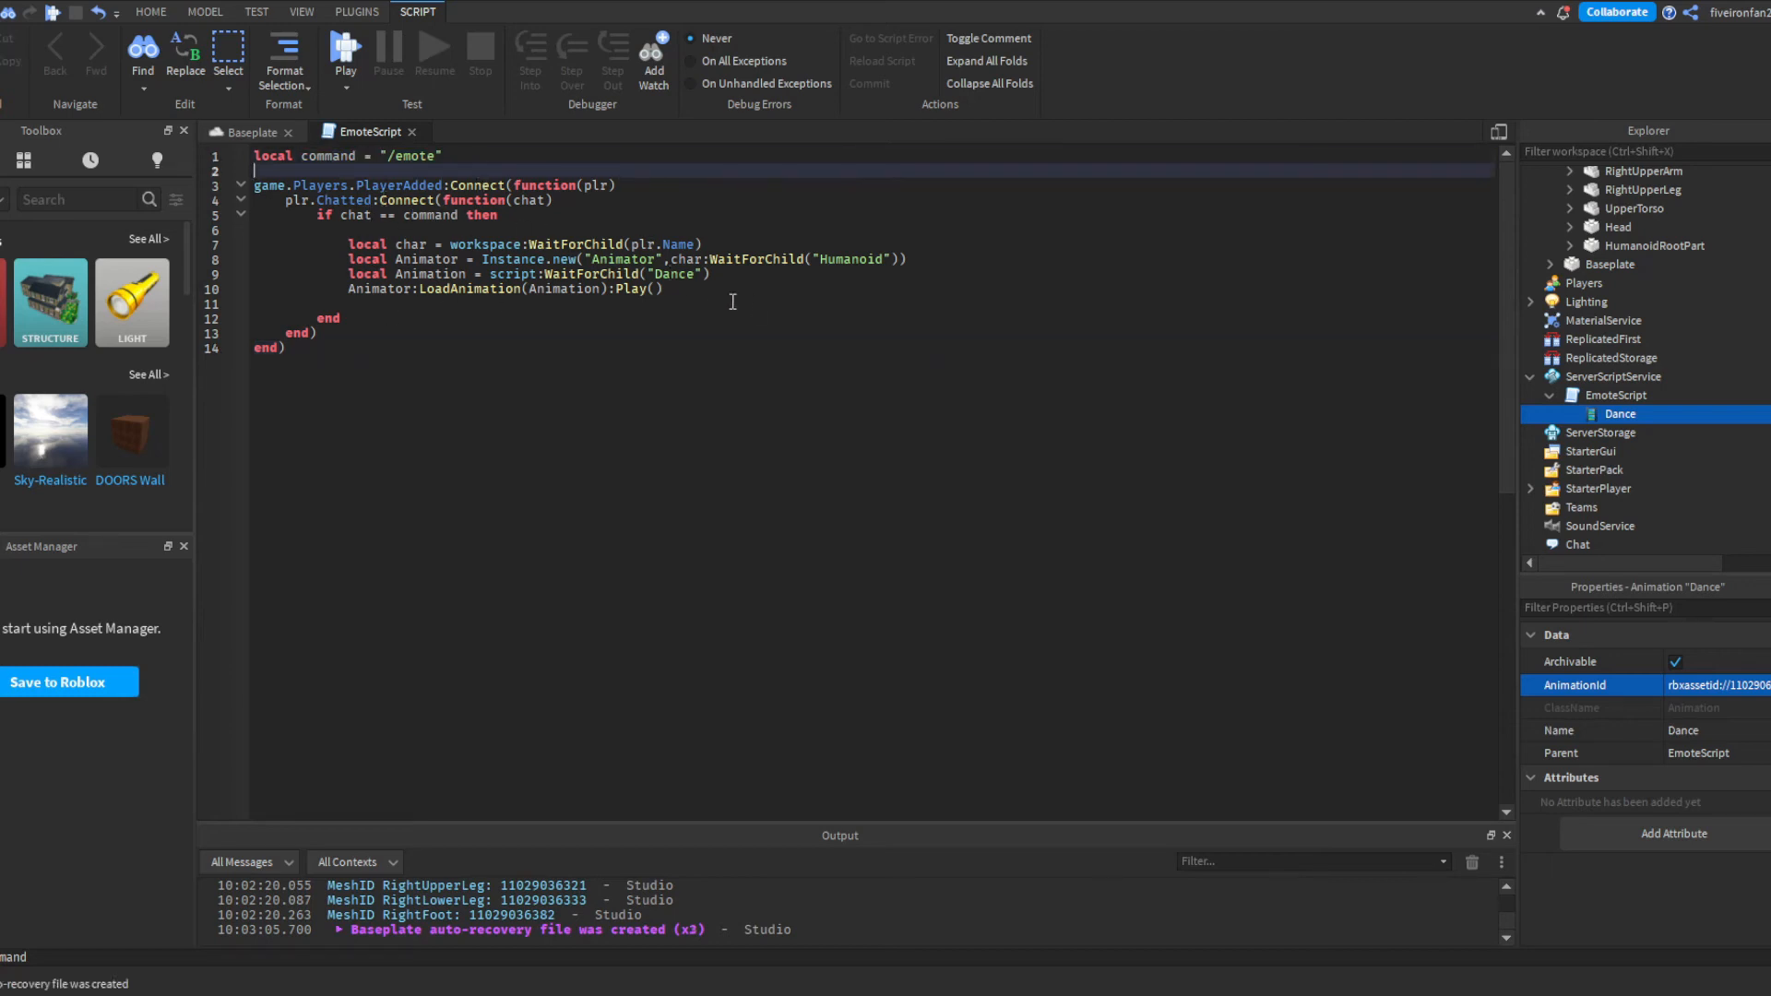
- Place the cursor in the script editor to write the /emote Dance code
{"action": "double_click", "coordinate": [675, 273]}
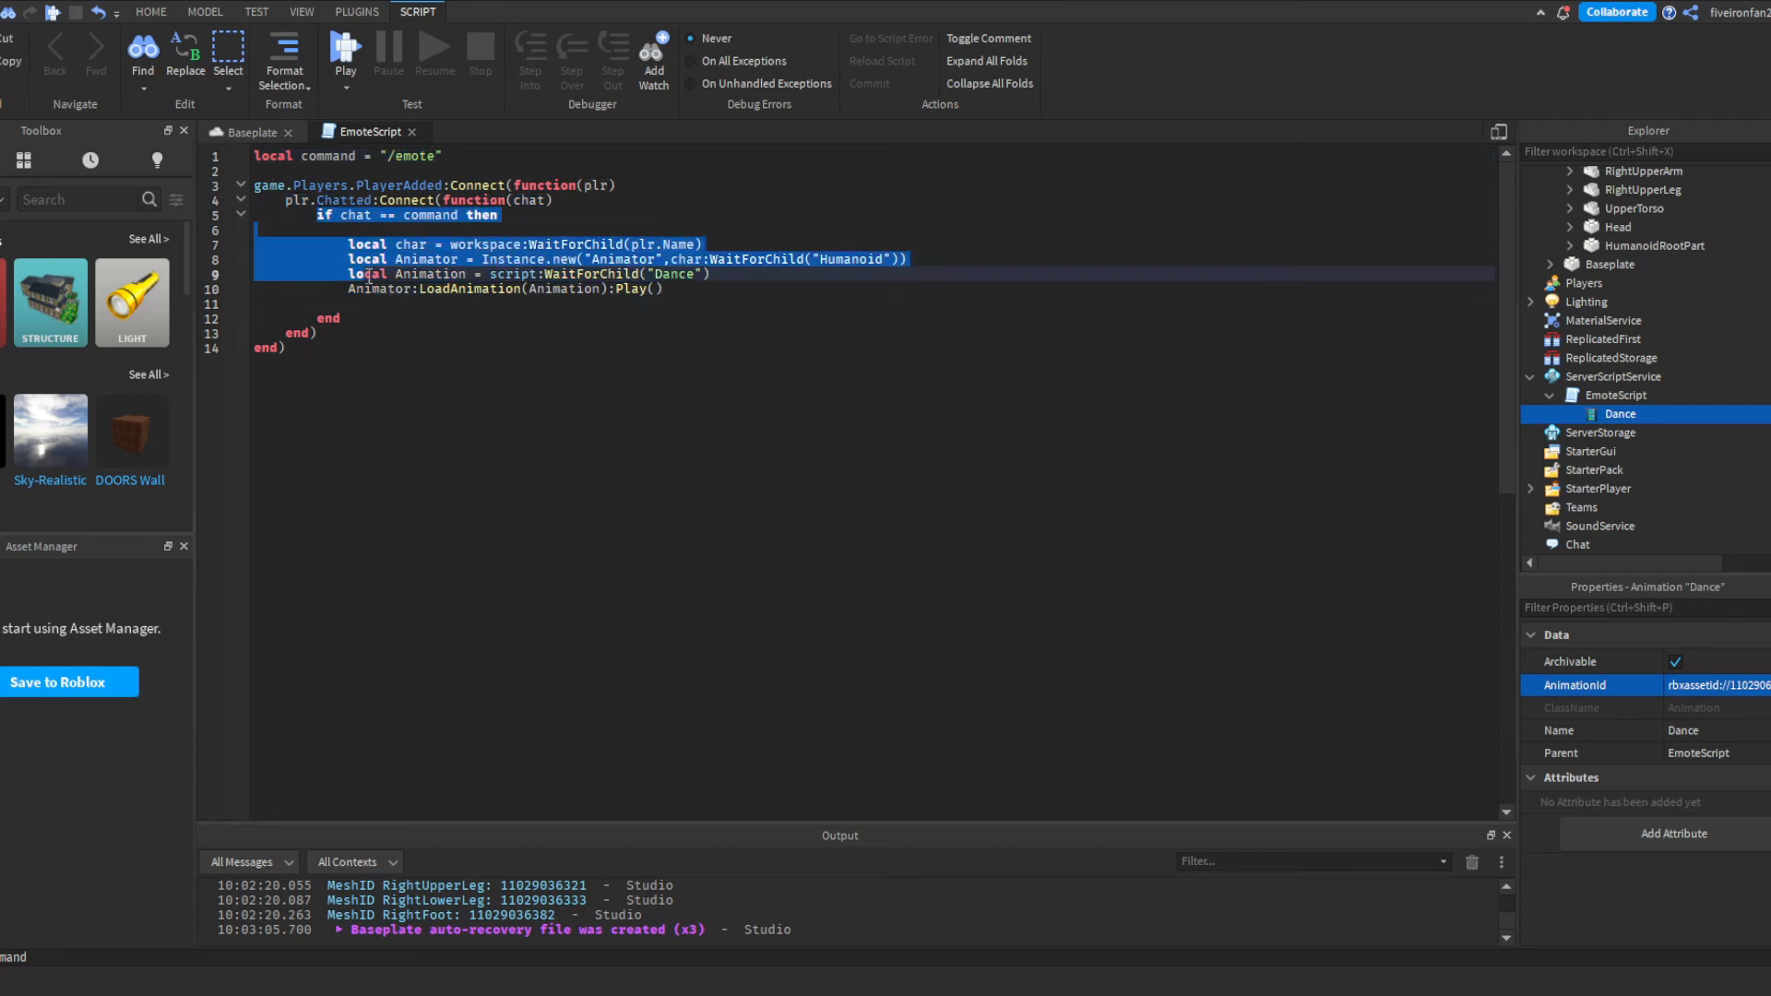
- Clear the script selection and return to the Baseplate scene with the Dummy
{"action": "left_click", "coordinate": [343, 318]}
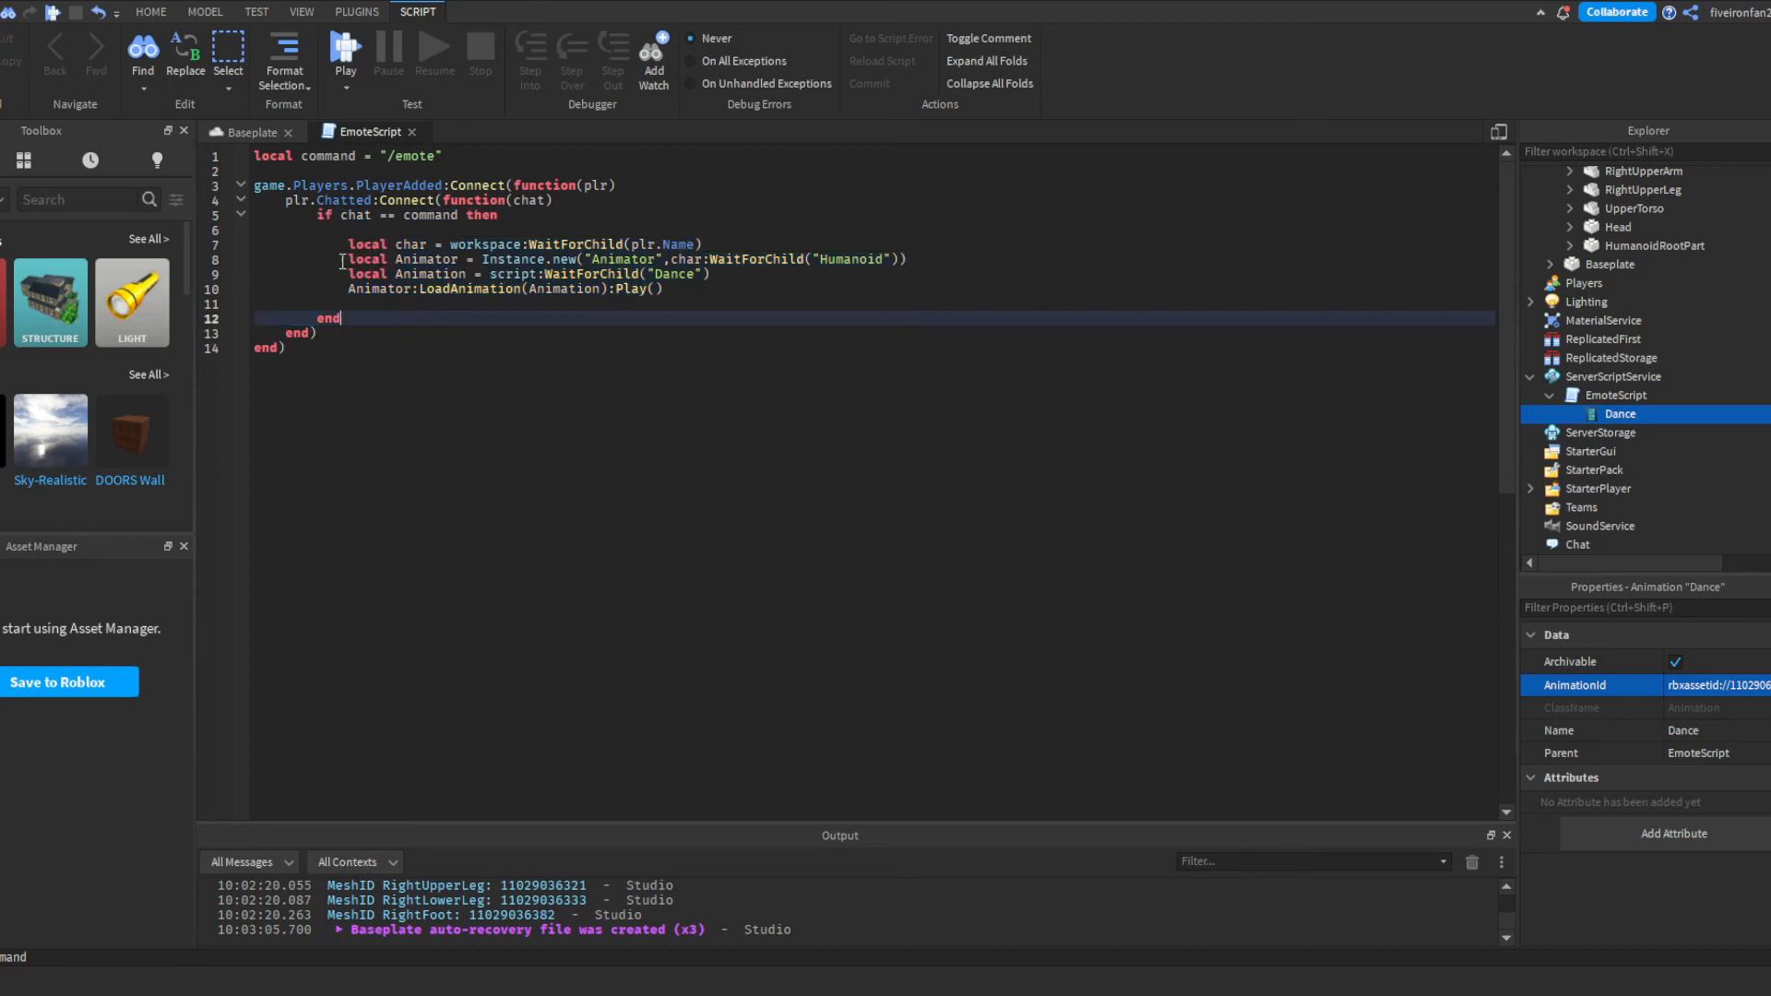
{"action": "left_click", "coordinate": [354, 11]}
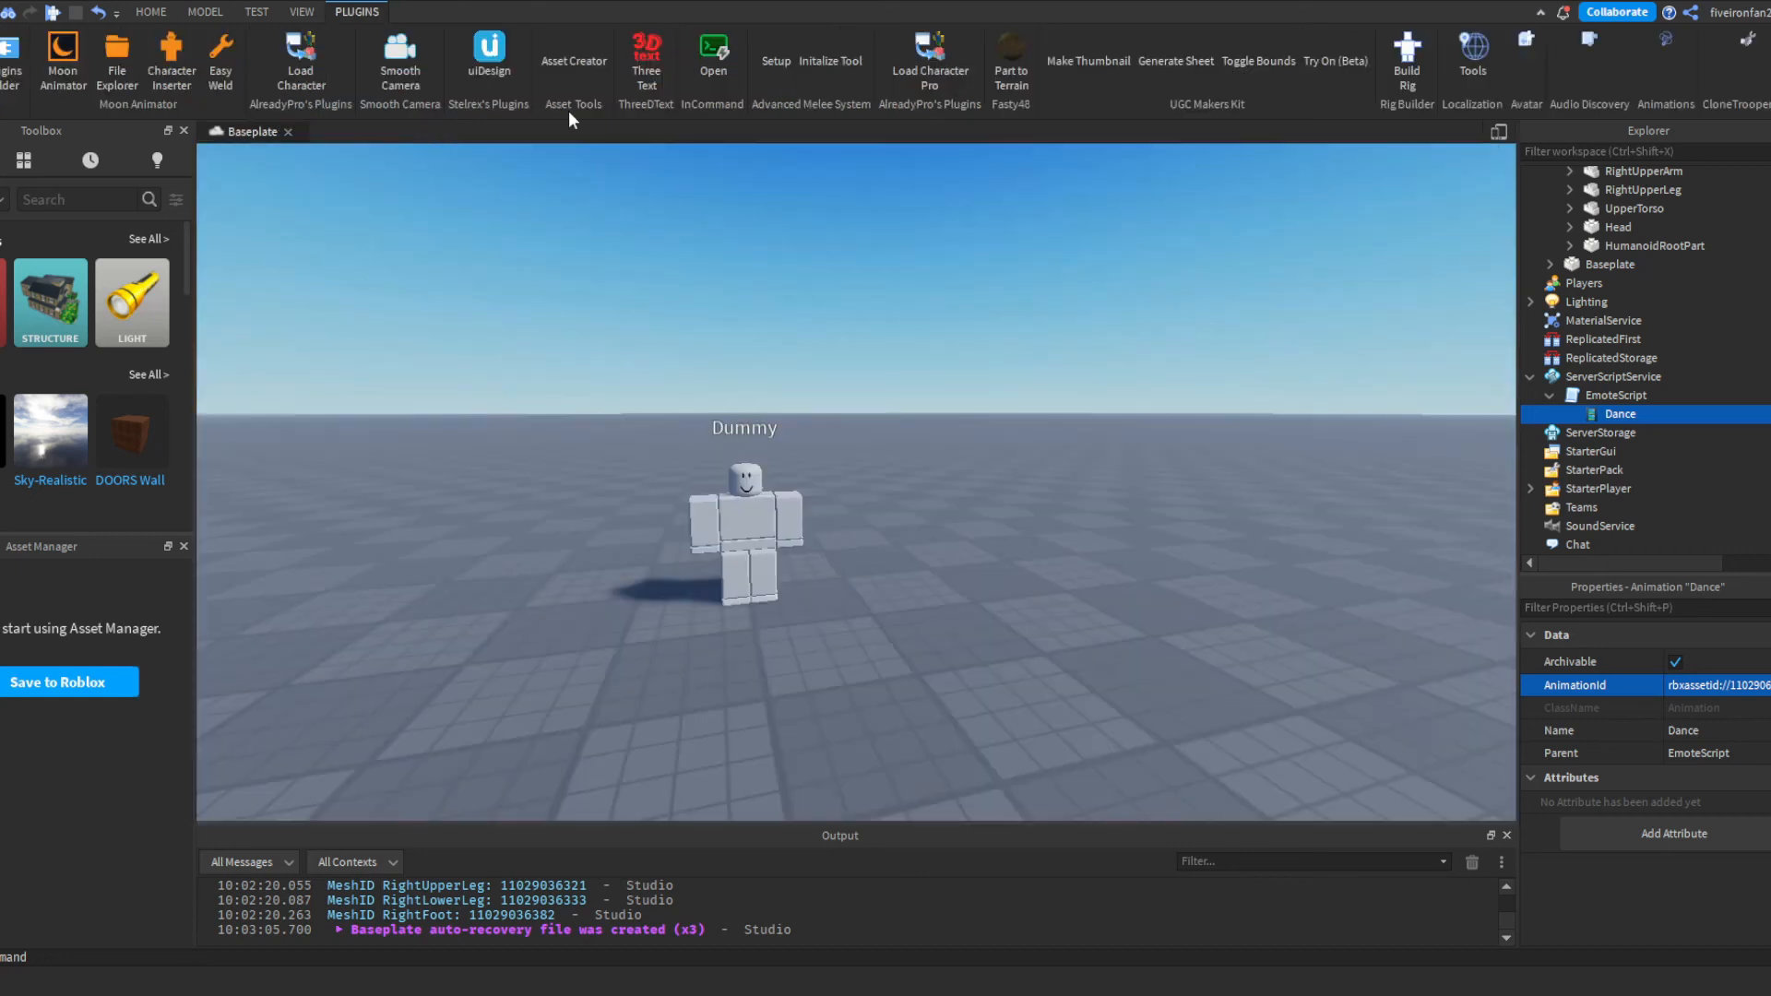